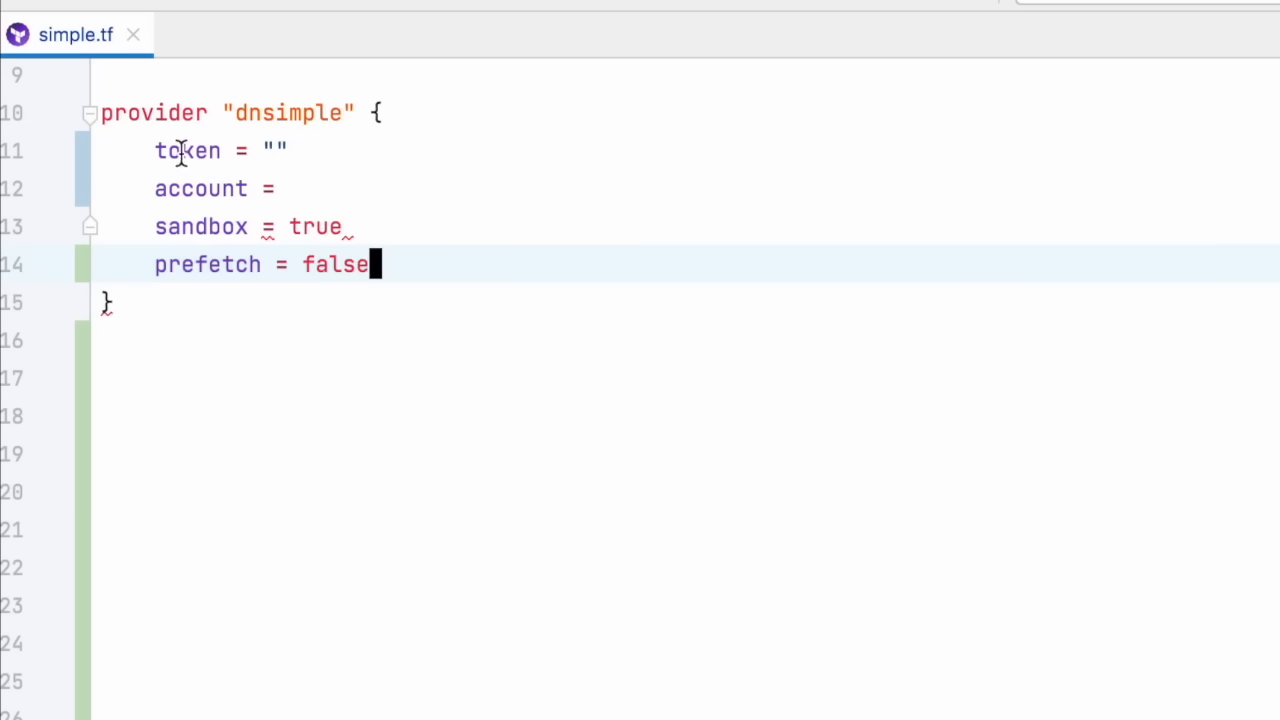
Generate a new API token named 'Terraform' in the DNSimple sandbox account's Automation page.
{"action": "double_click", "coordinate": [200, 188]}
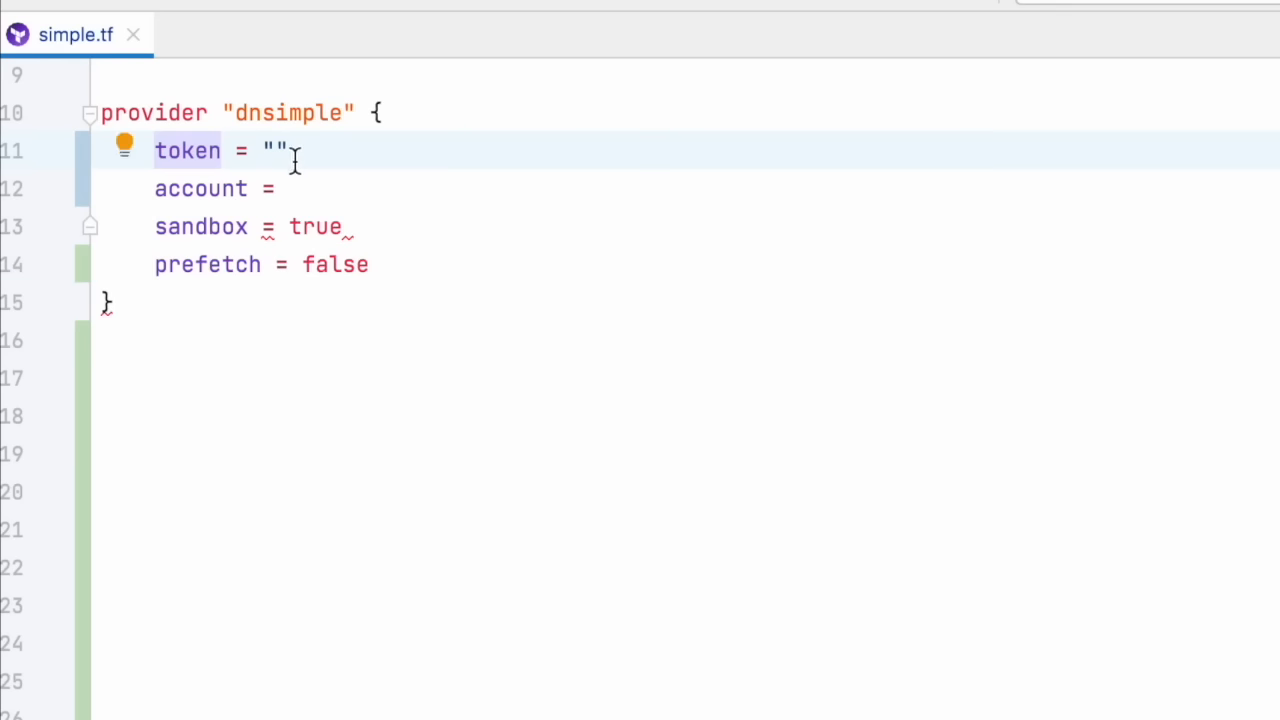
{"action": "double_click", "coordinate": [185, 150]}
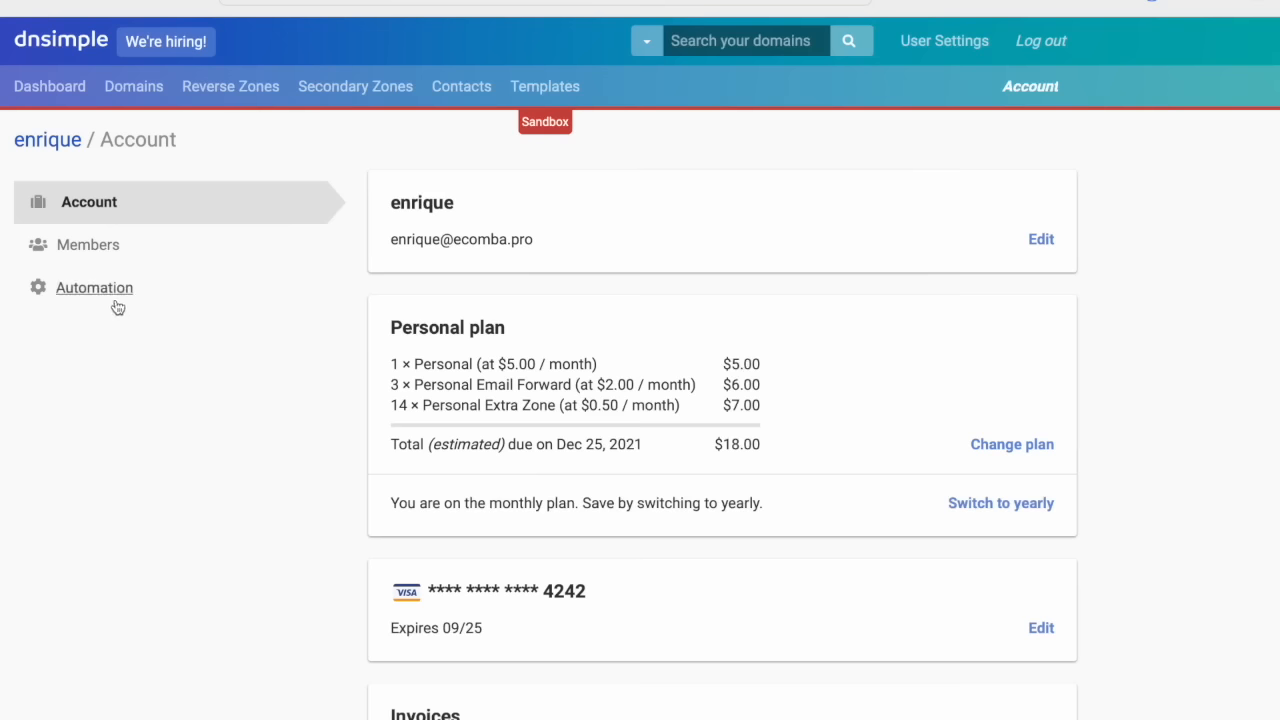
{"action": "left_click", "coordinate": [94, 287]}
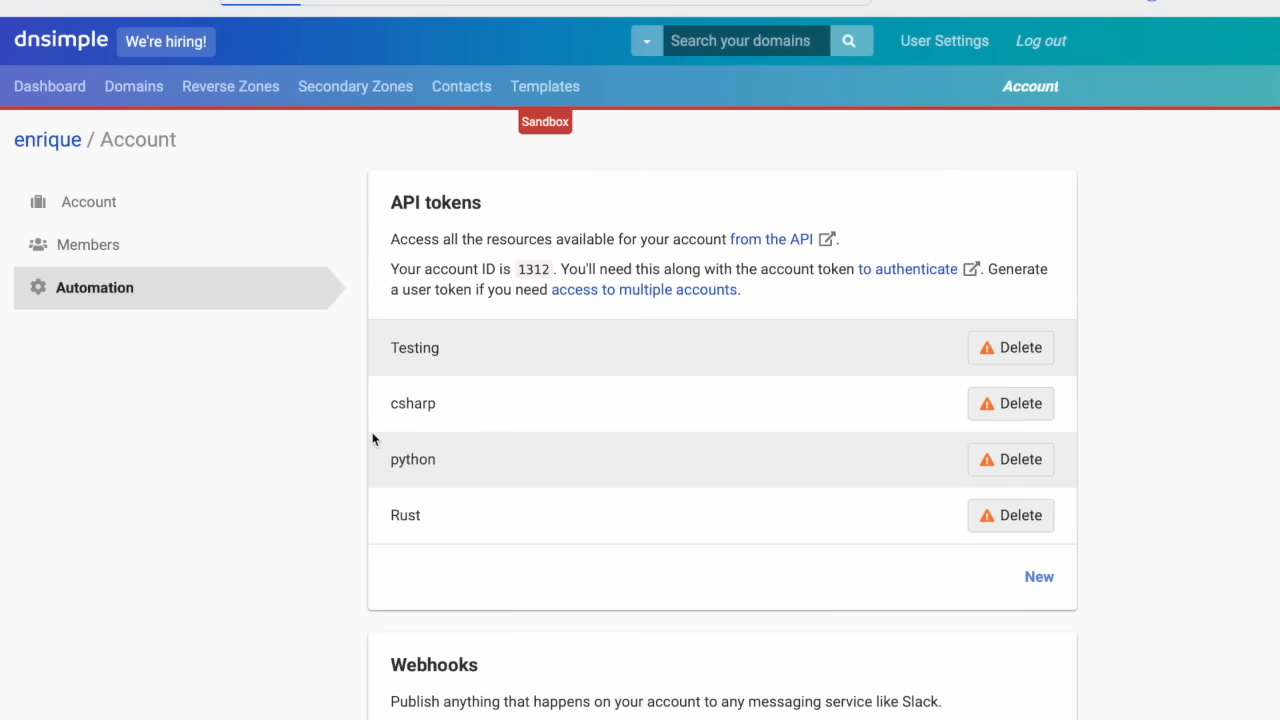
{"action": "mouse_move", "coordinate": [410, 197]}
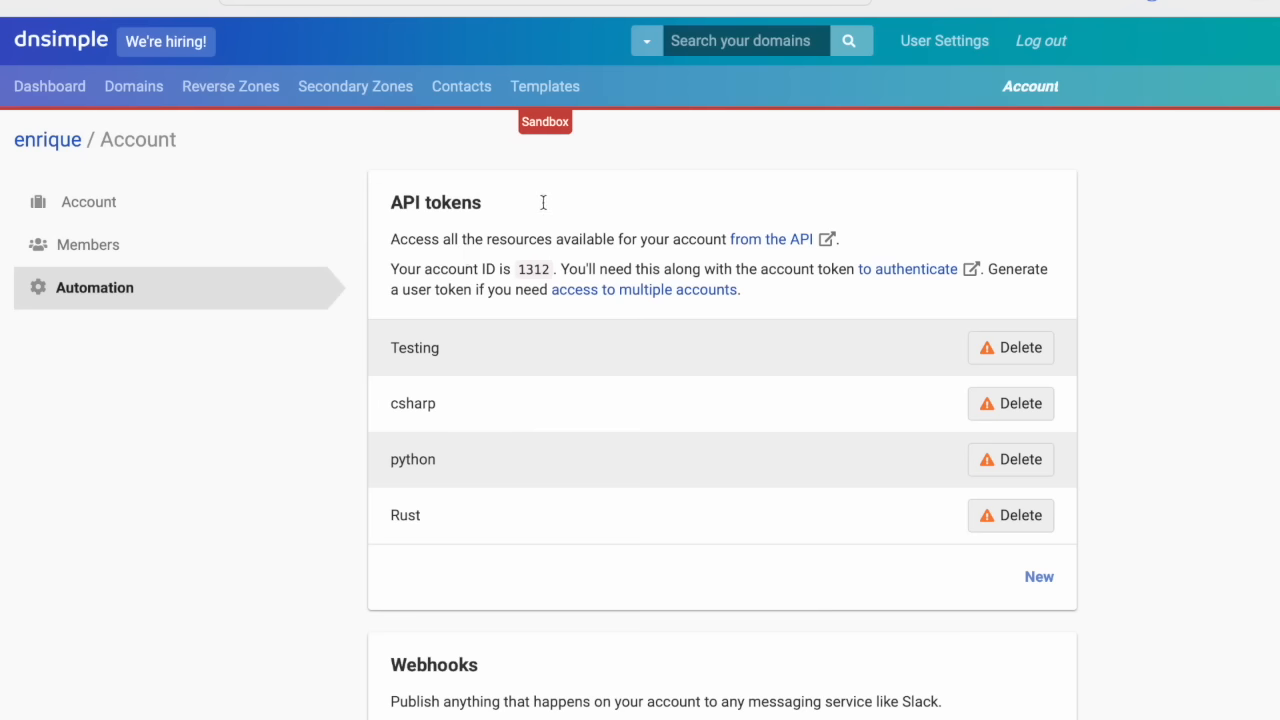
{"action": "type", "text": "Ter"}
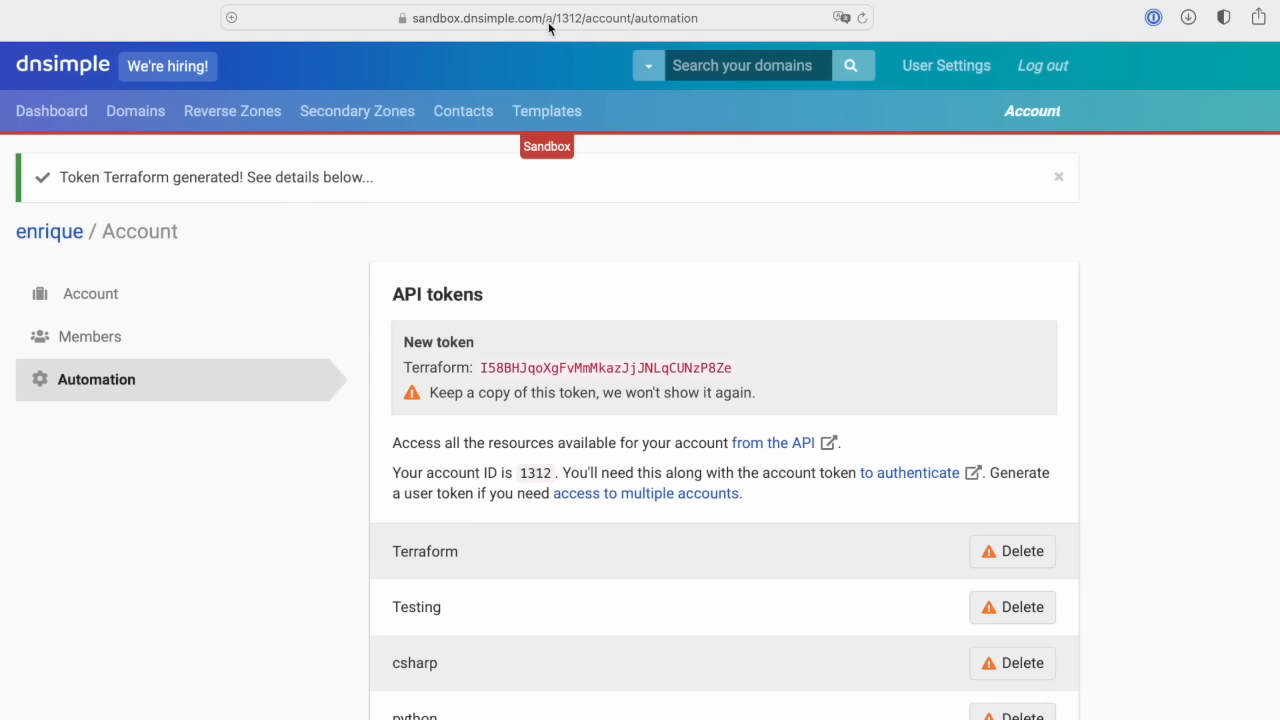
{"action": "mouse_move", "coordinate": [577, 34]}
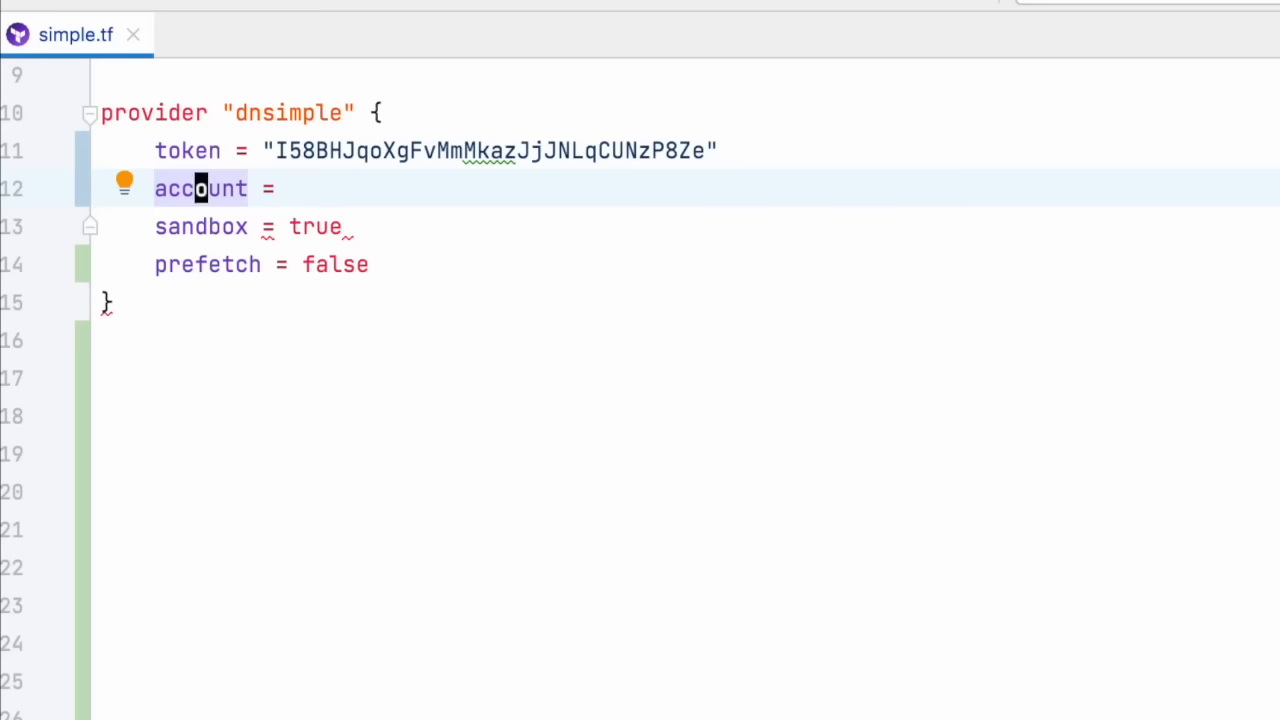
Fill the dnsimple provider block with the Terraform token and account 1312.
{"action": "type", "text": "1"}
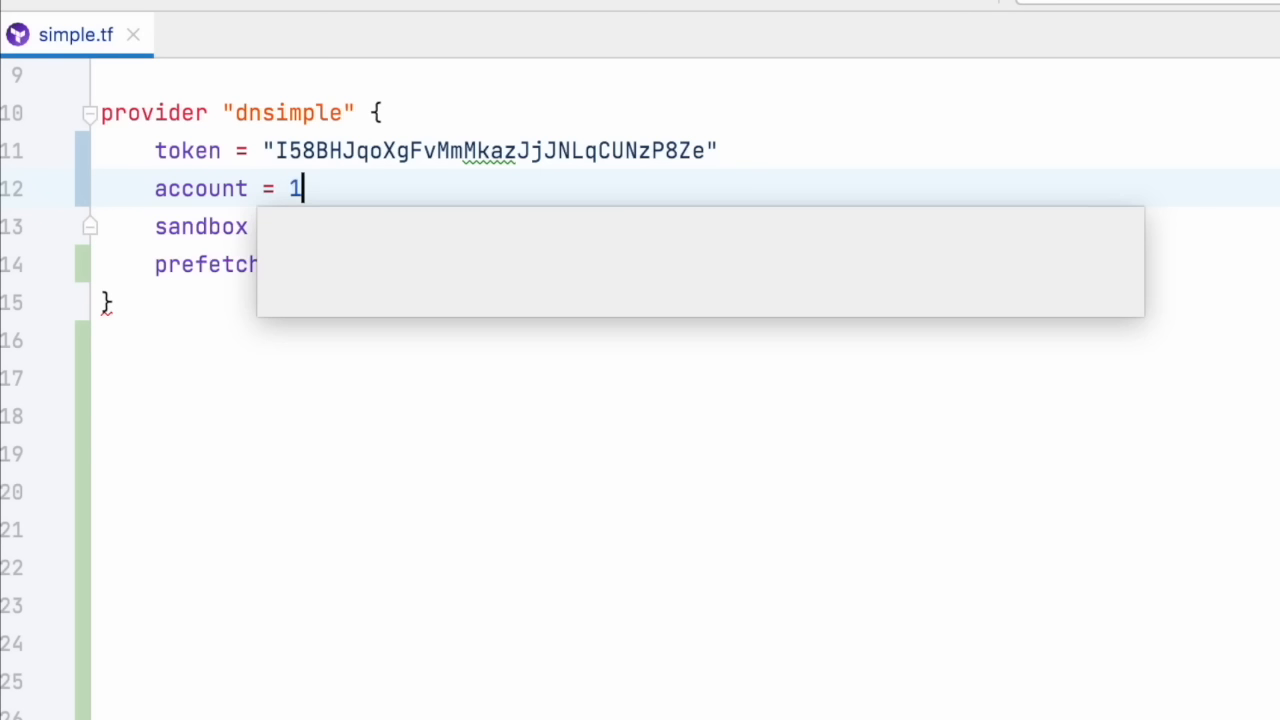
{"action": "type", "text": "312"}
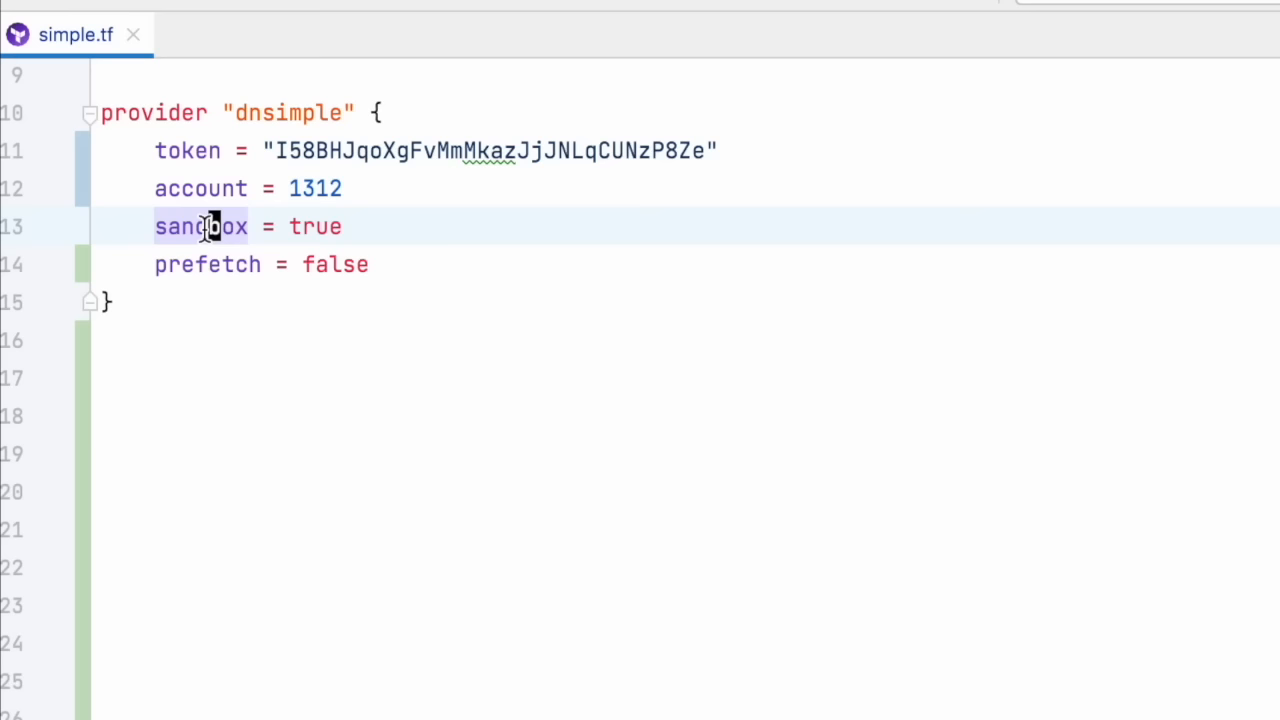
{"action": "mouse_move", "coordinate": [210, 270]}
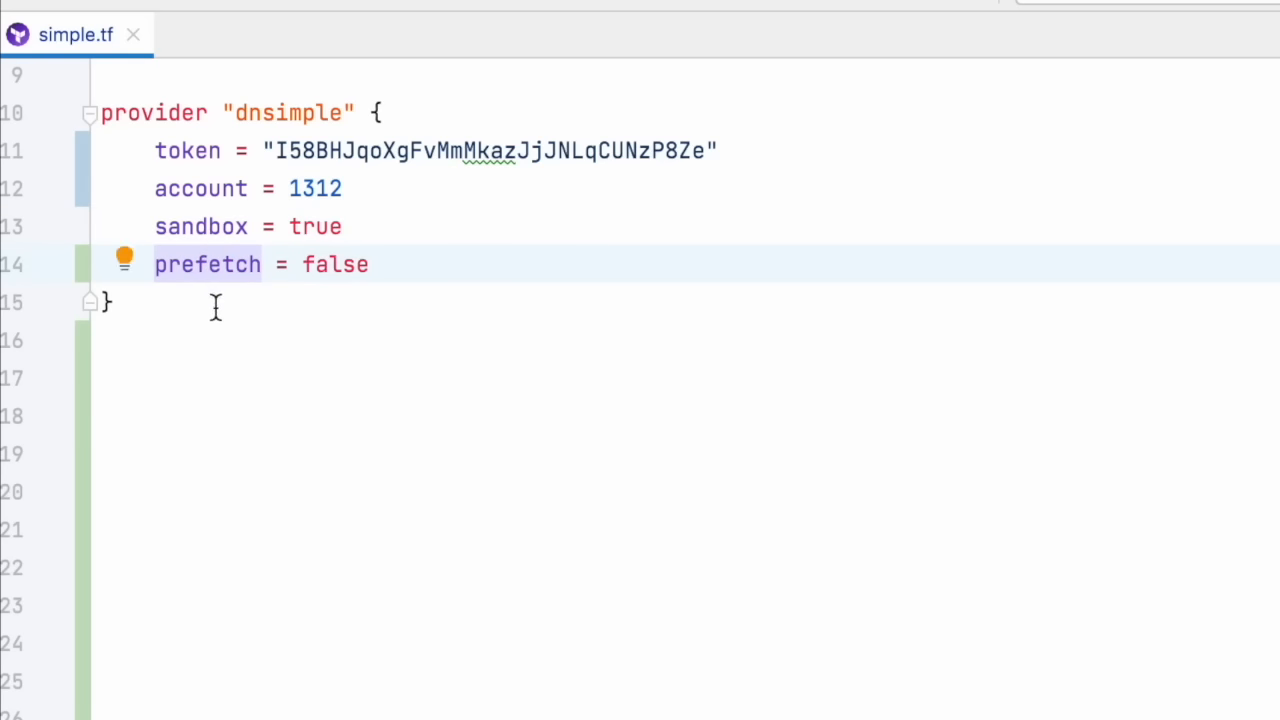
Write a resource "dnsimple_domain" "example" block after the provider, using autocomplete.
{"action": "scroll", "scroll_direction": "up", "scroll_amount": 3}
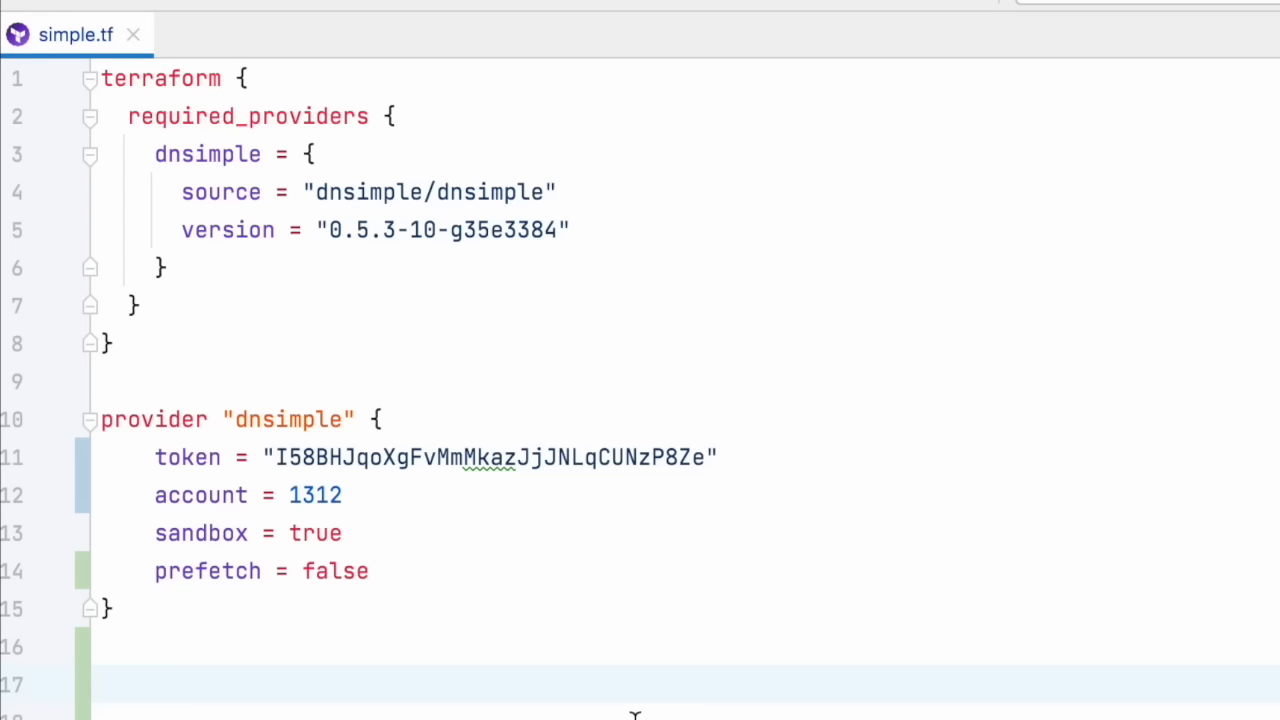
{"action": "type", "text": "resource \"\" \"\" {"}
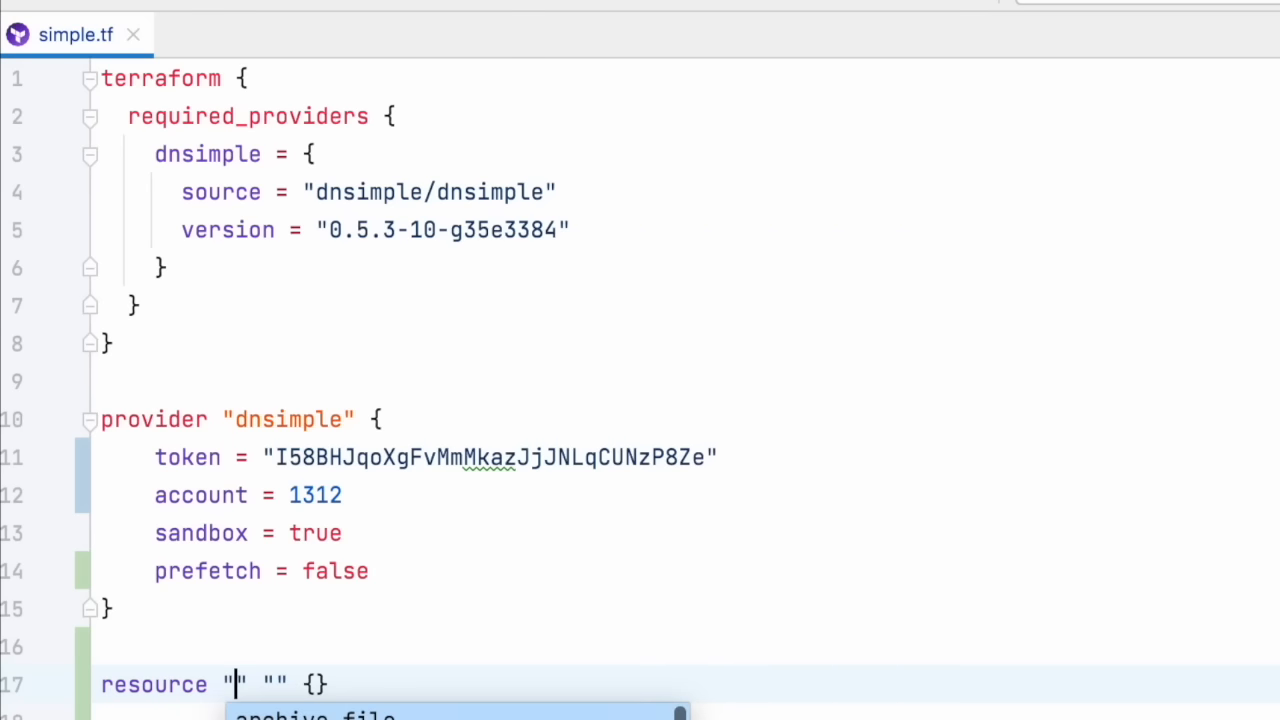
{"action": "type", "text": "dnsimple_d"}
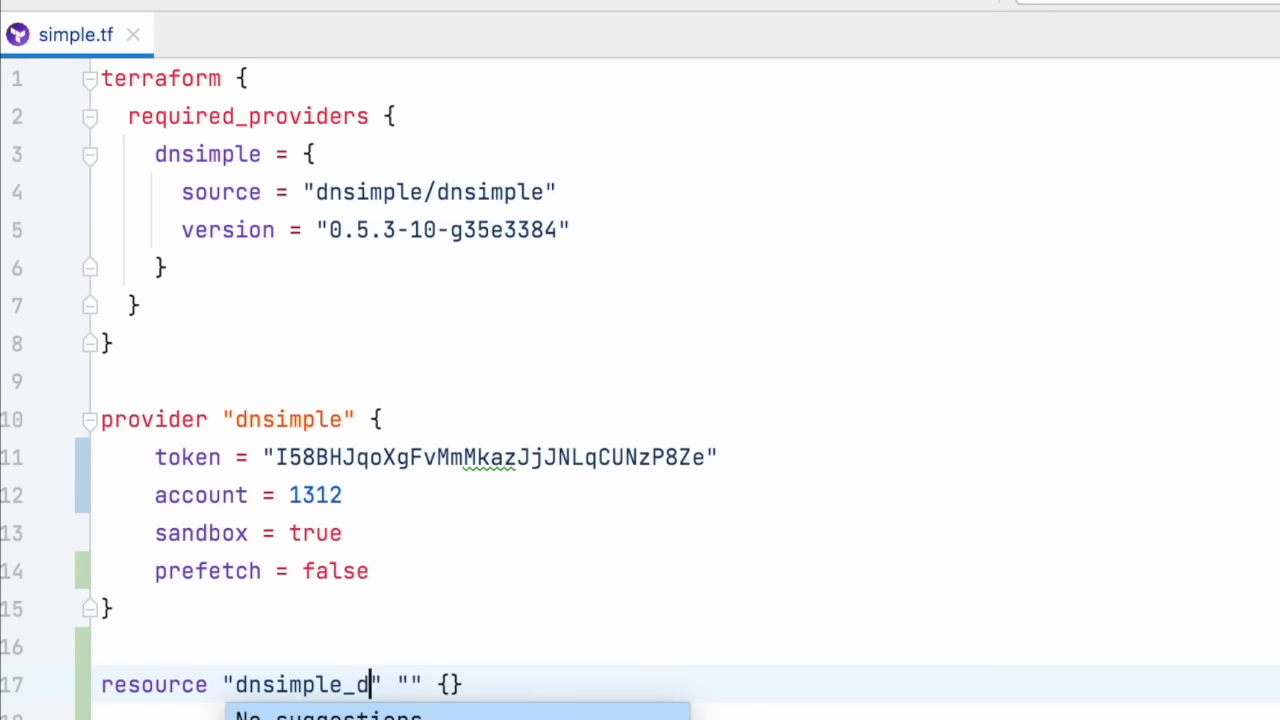
{"action": "type", "text": "omain"}
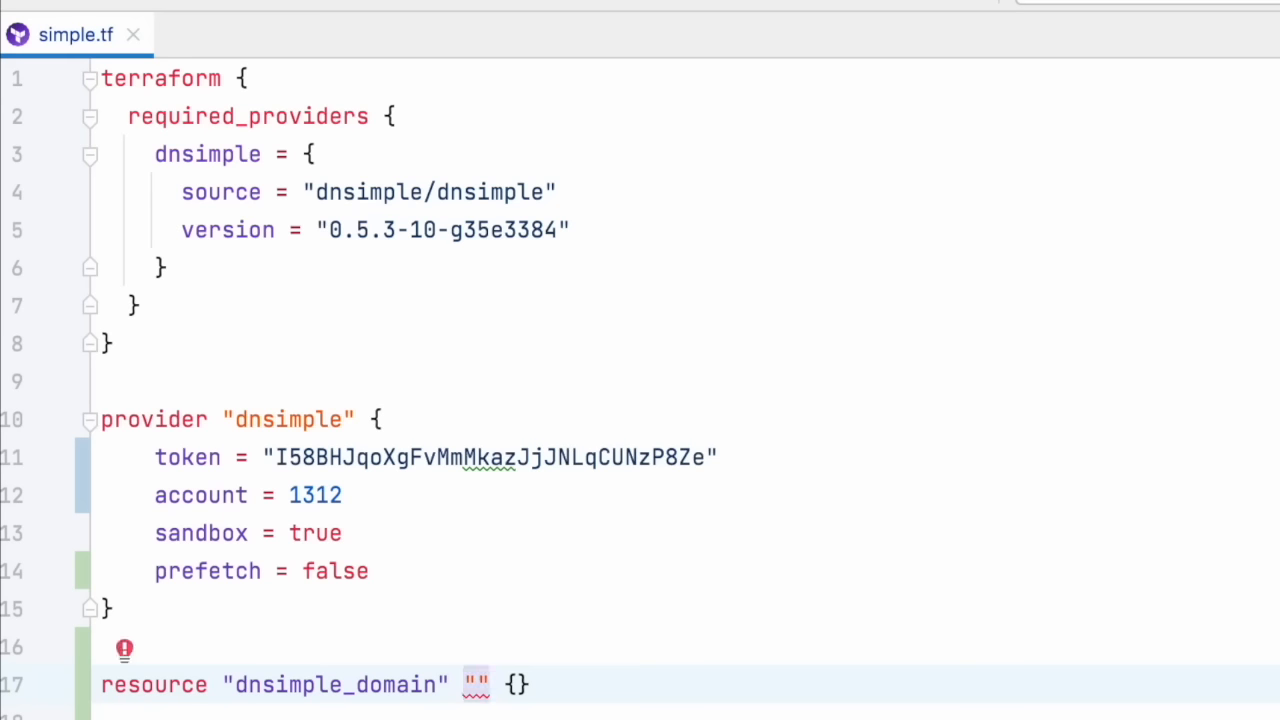
{"action": "type", "text": "example"}
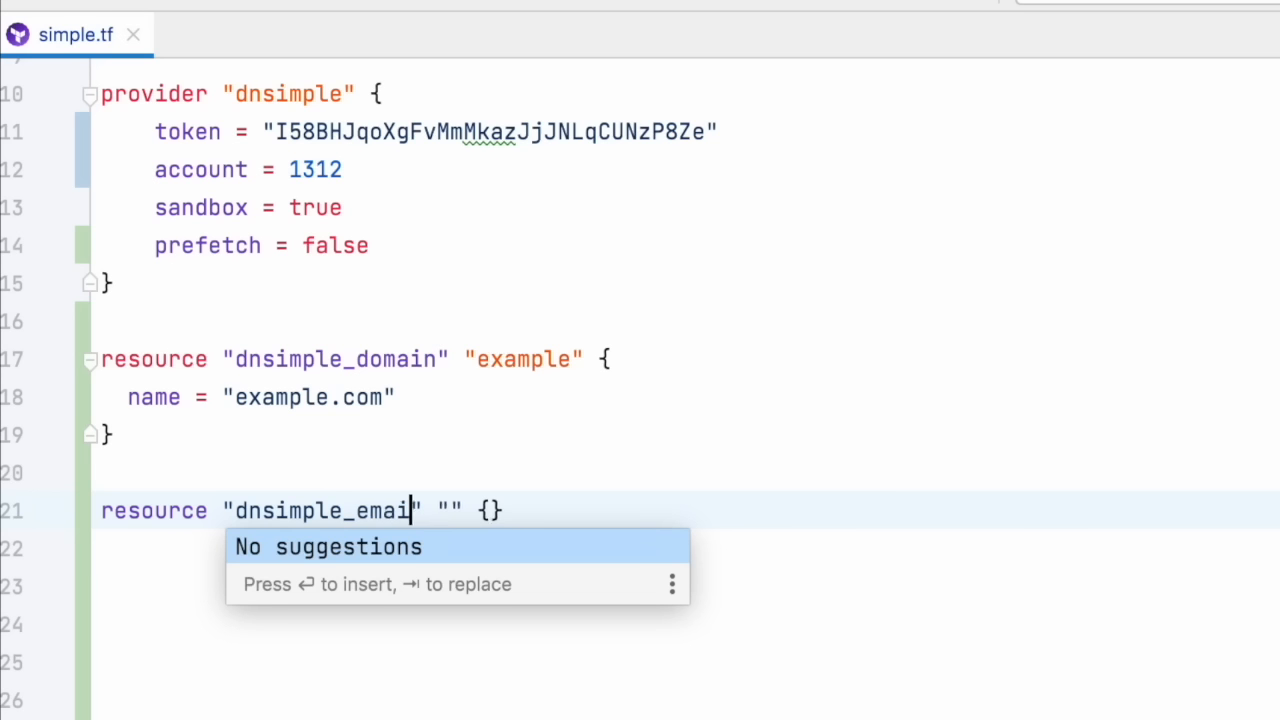
{"action": "type", "text": "_forward"}
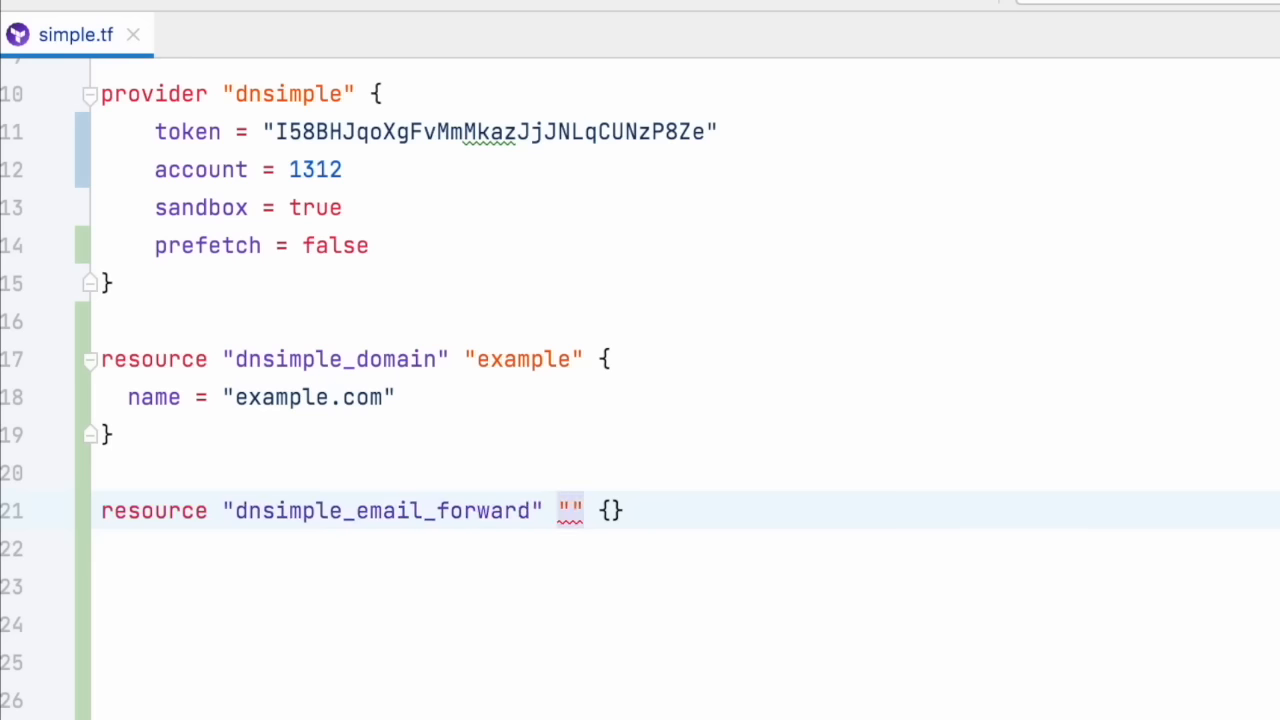
{"action": "type", "text": "example-forward"}
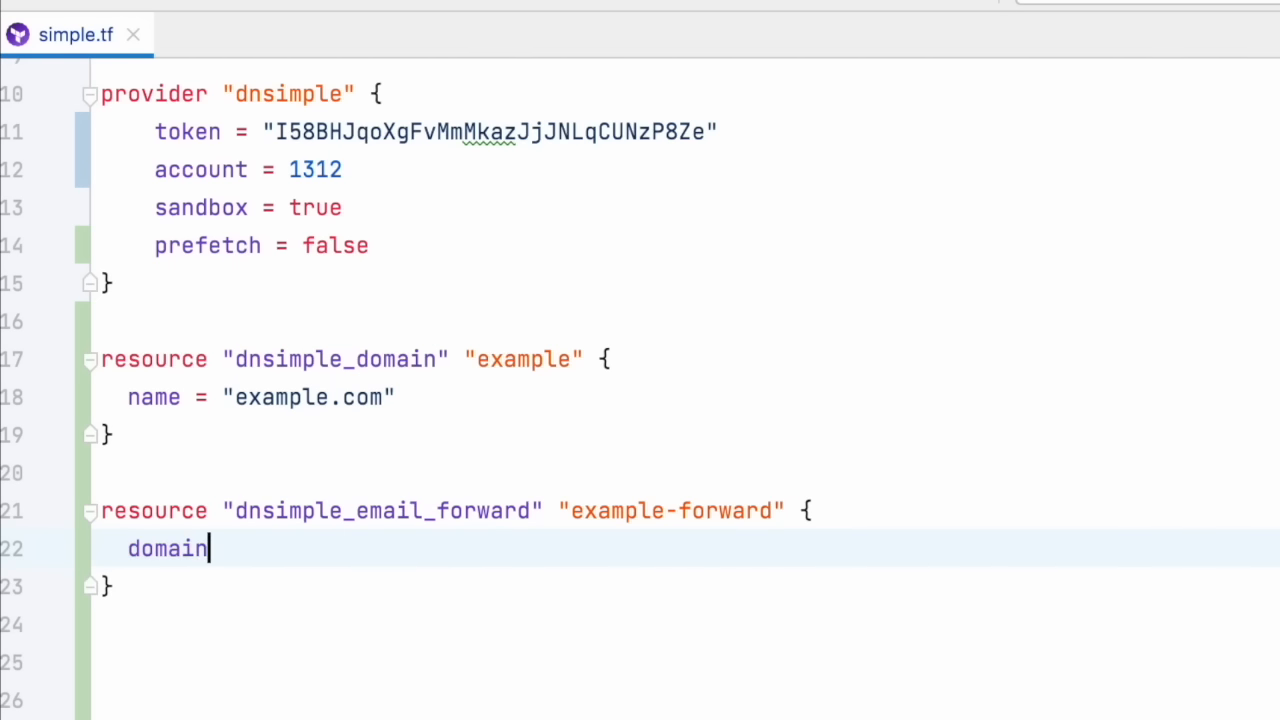
{"action": "type", "text": "= \"ex\""}
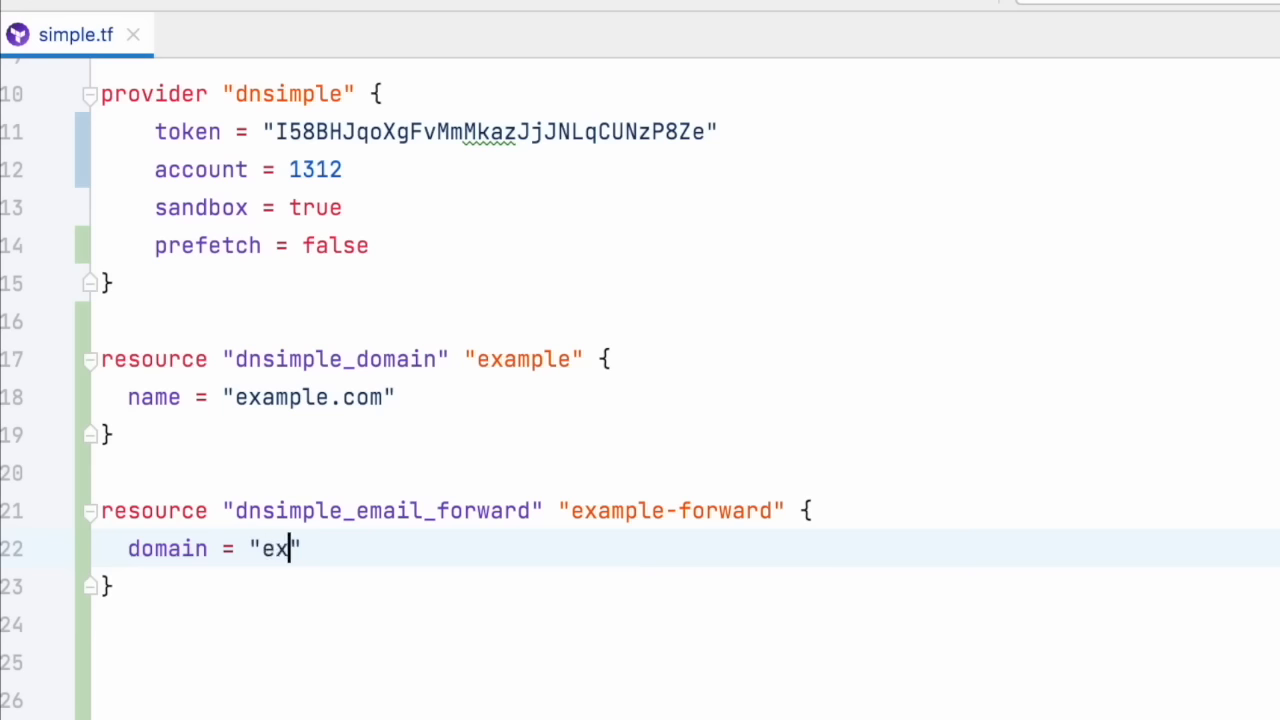
{"action": "type", "text": "ample.com"}
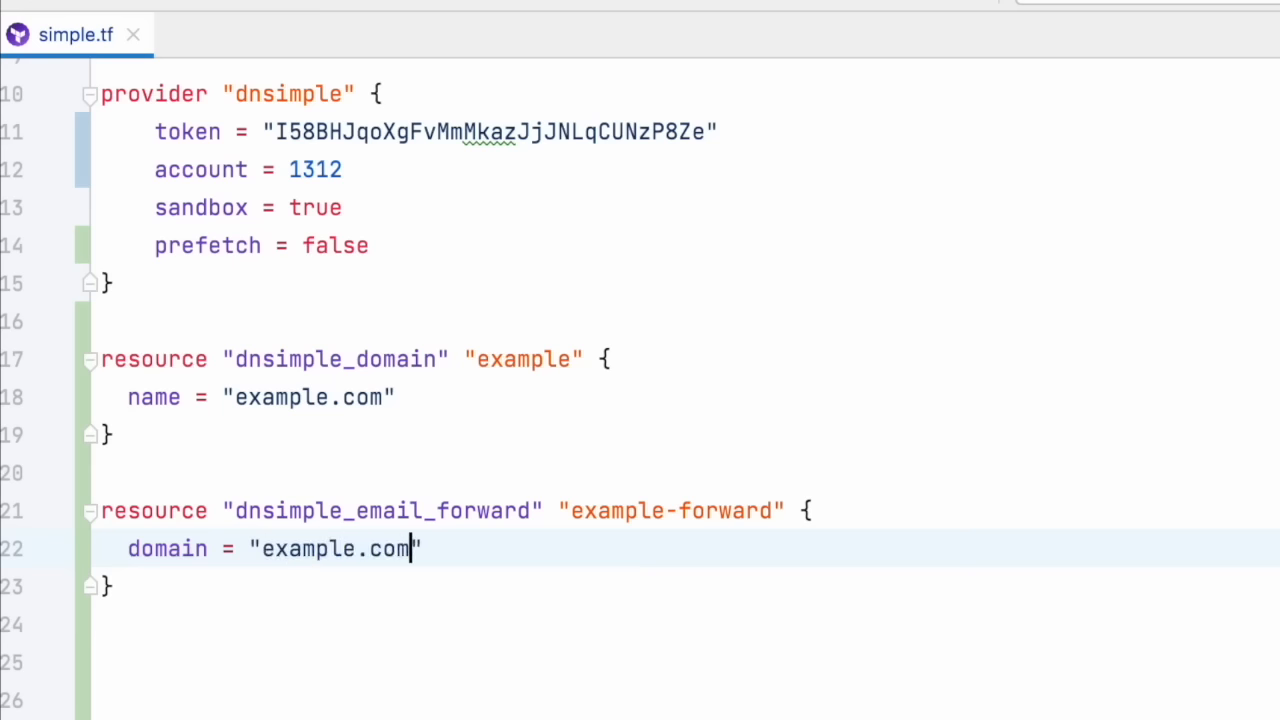
{"action": "type", "text": "alias = \"sales\""}
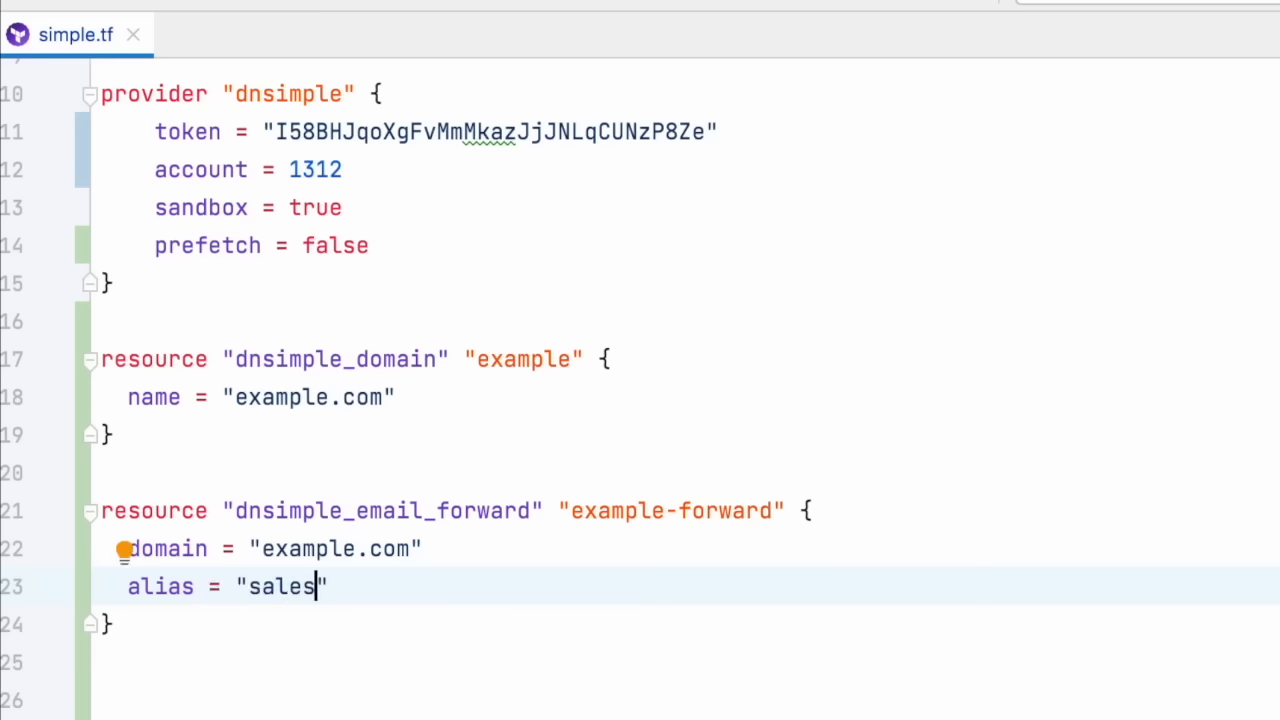
{"action": "type", "text": "destination_"}
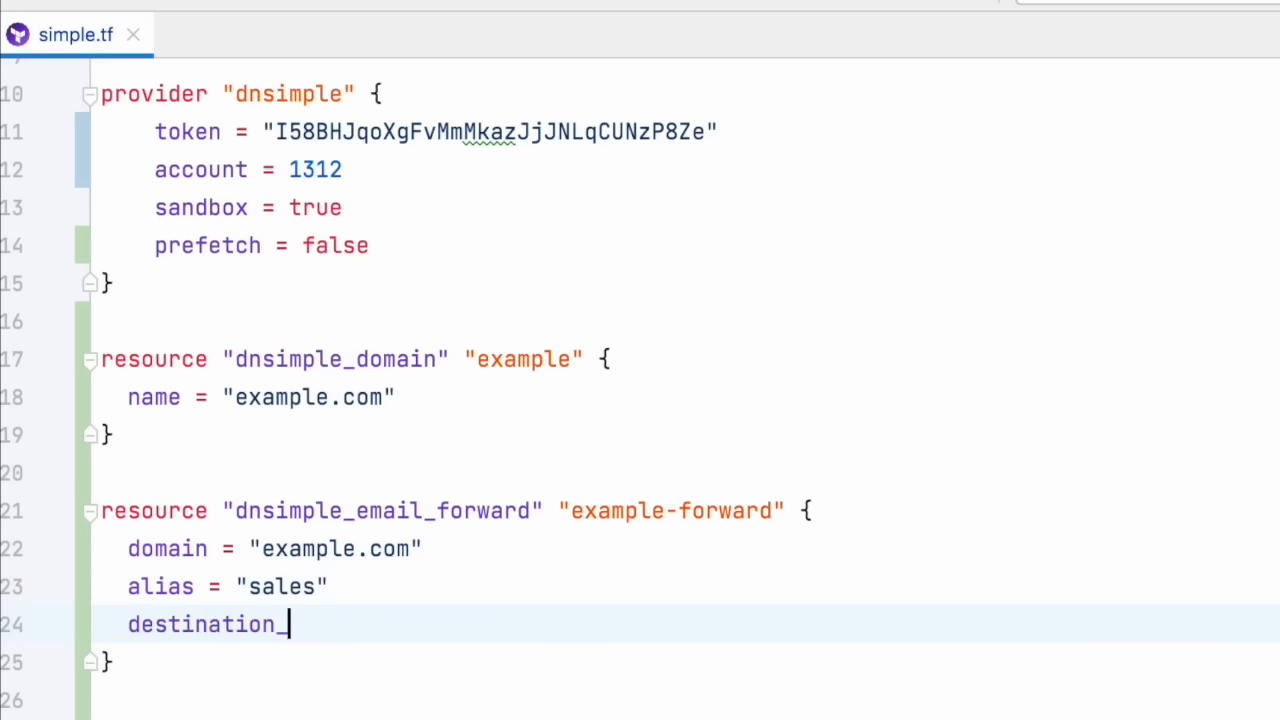
{"action": "type", "text": "email = \"\""}
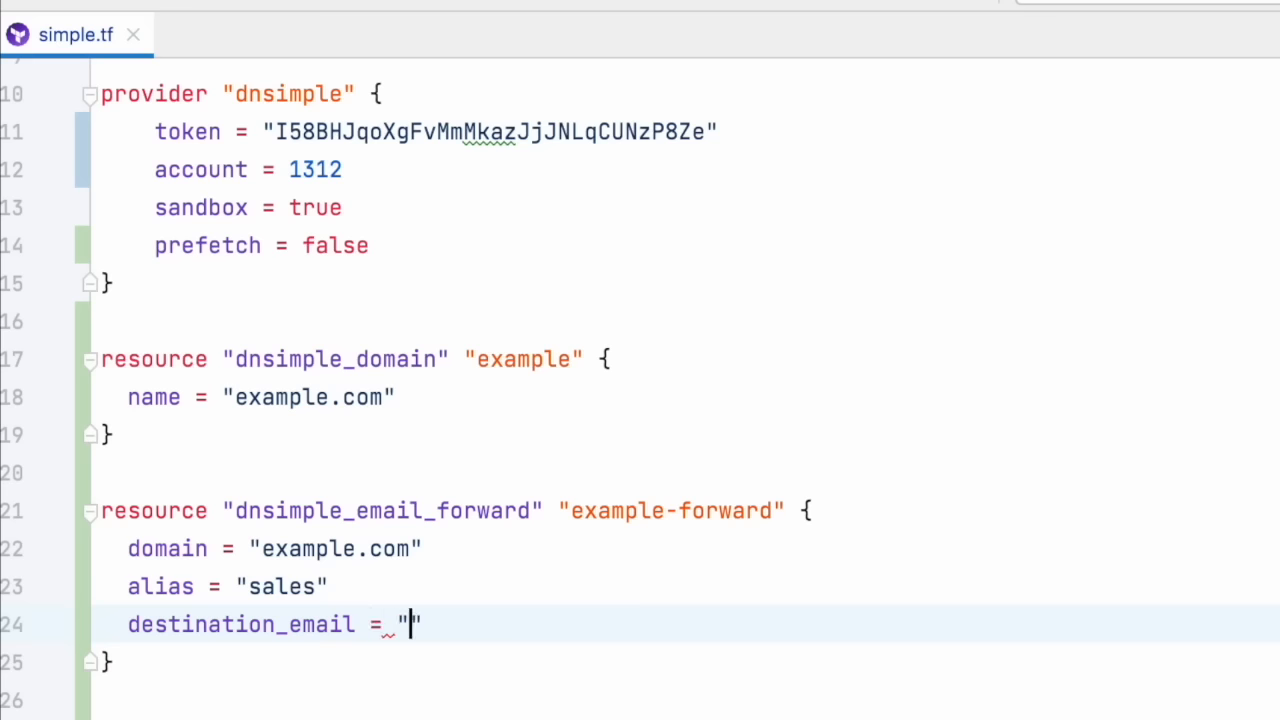
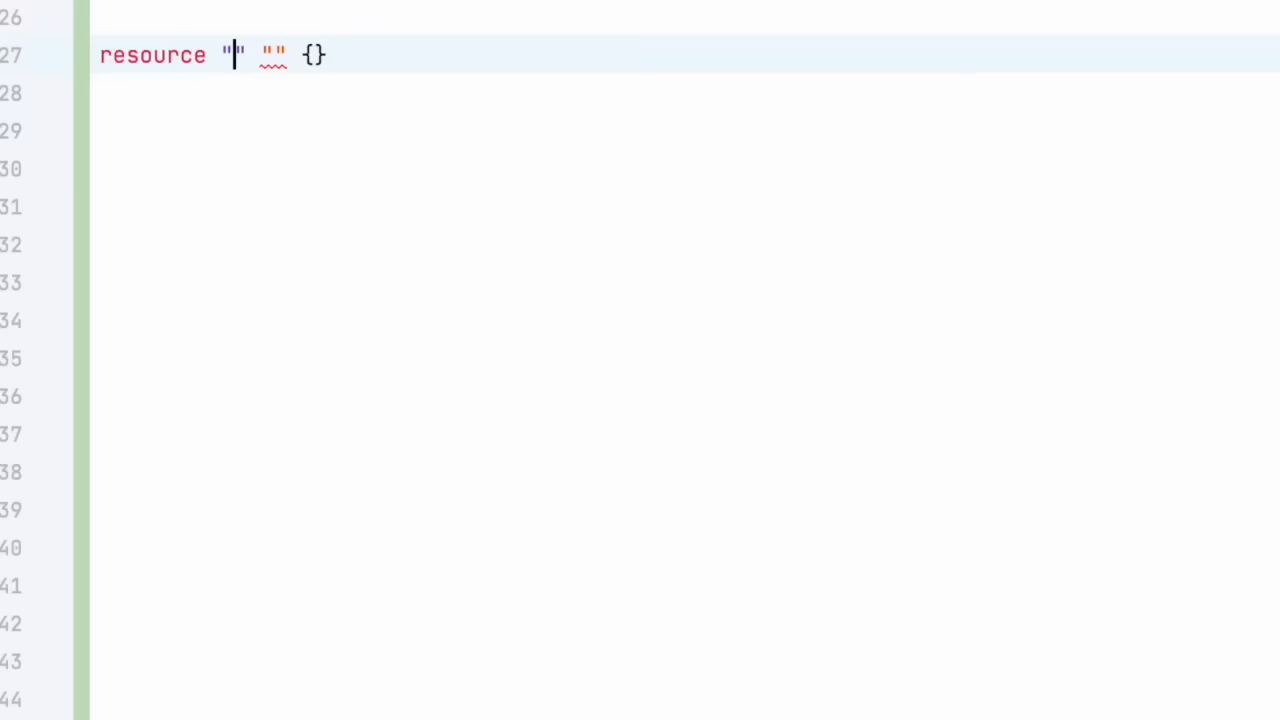
Declare the dnsimple_lets_encrypt_certificate 'my-certificate' with domain_id "example.com".
{"action": "type", "text": "dnsimple_lets_encrypt"}
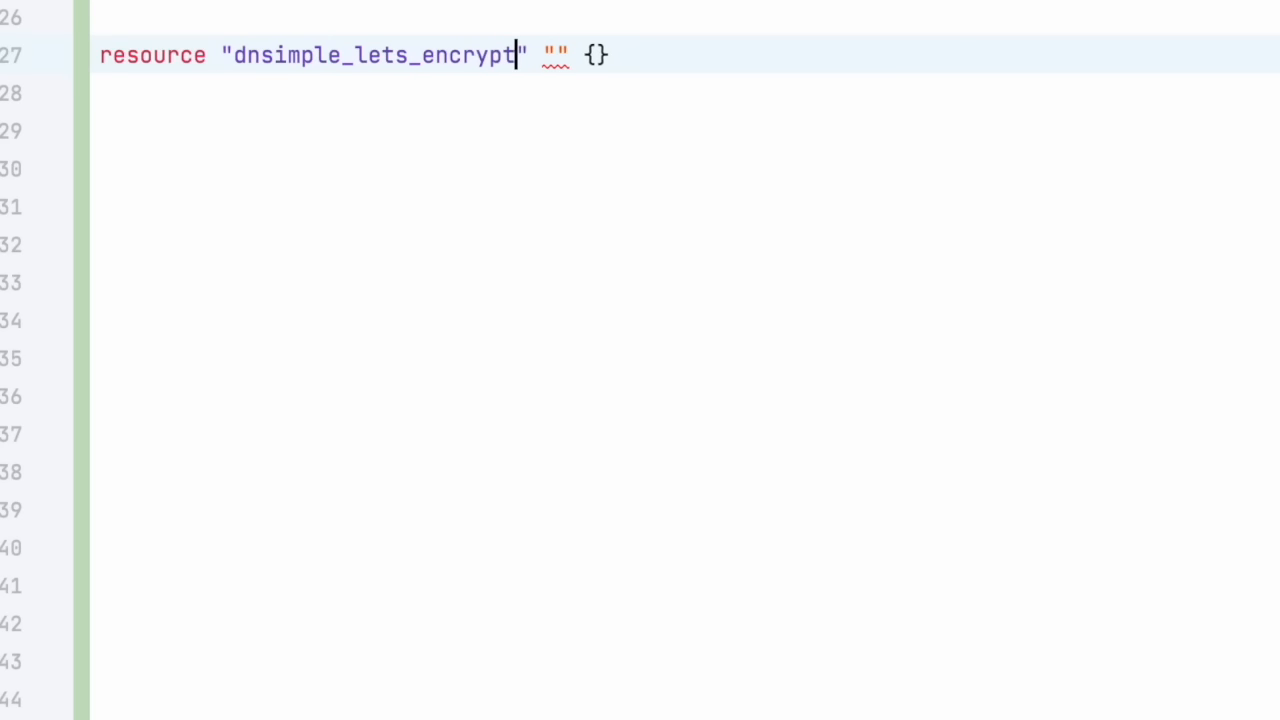
{"action": "type", "text": "_certificate\" \"my-"}
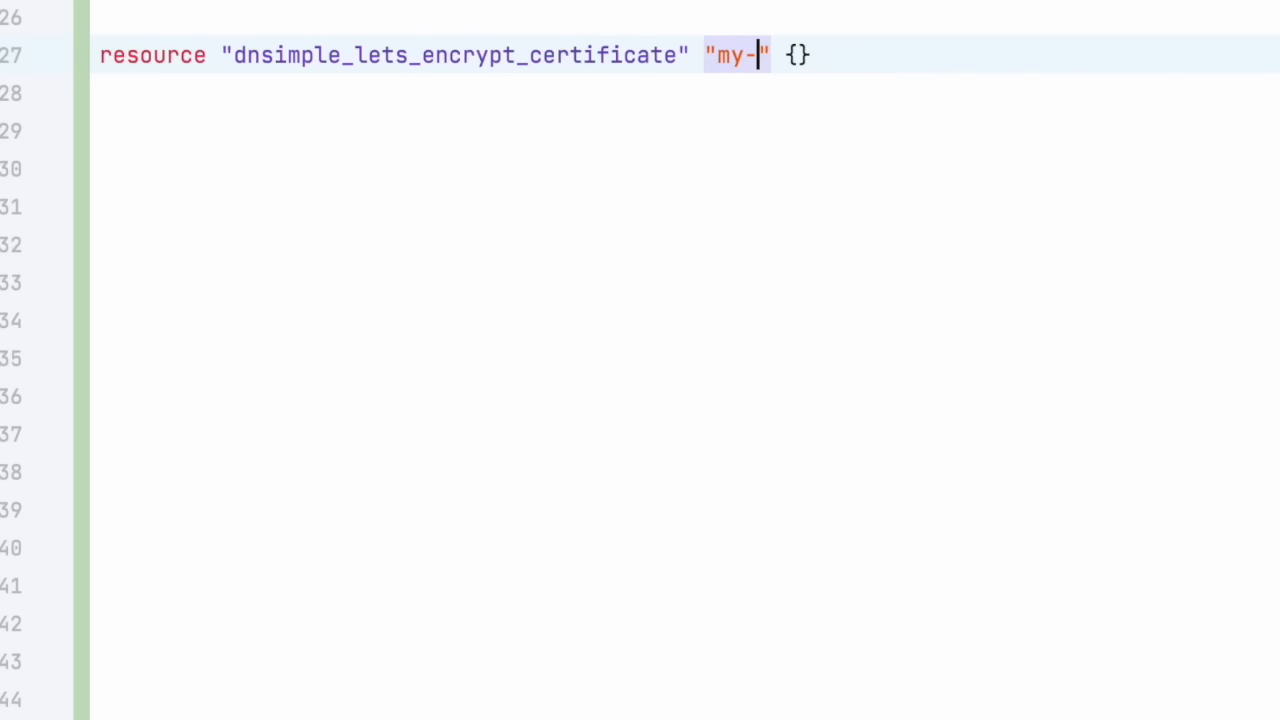
{"action": "type", "text": "certificat"}
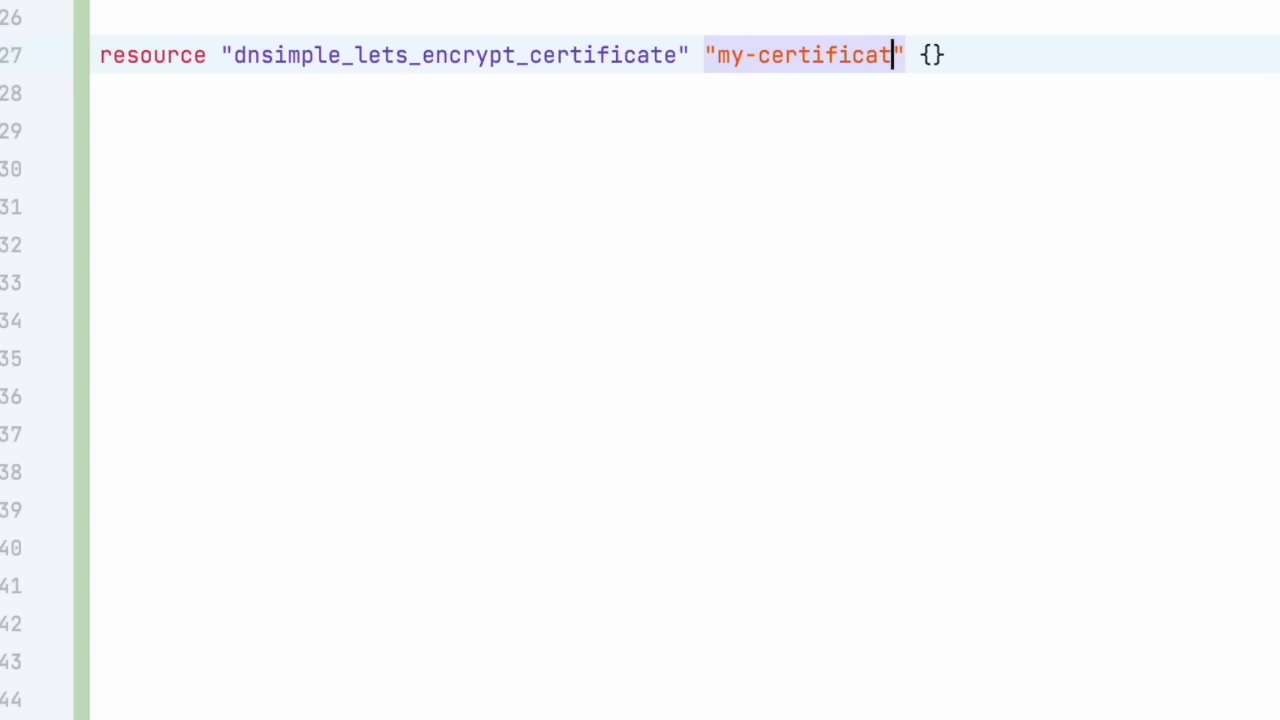
{"action": "type", "text": "d"}
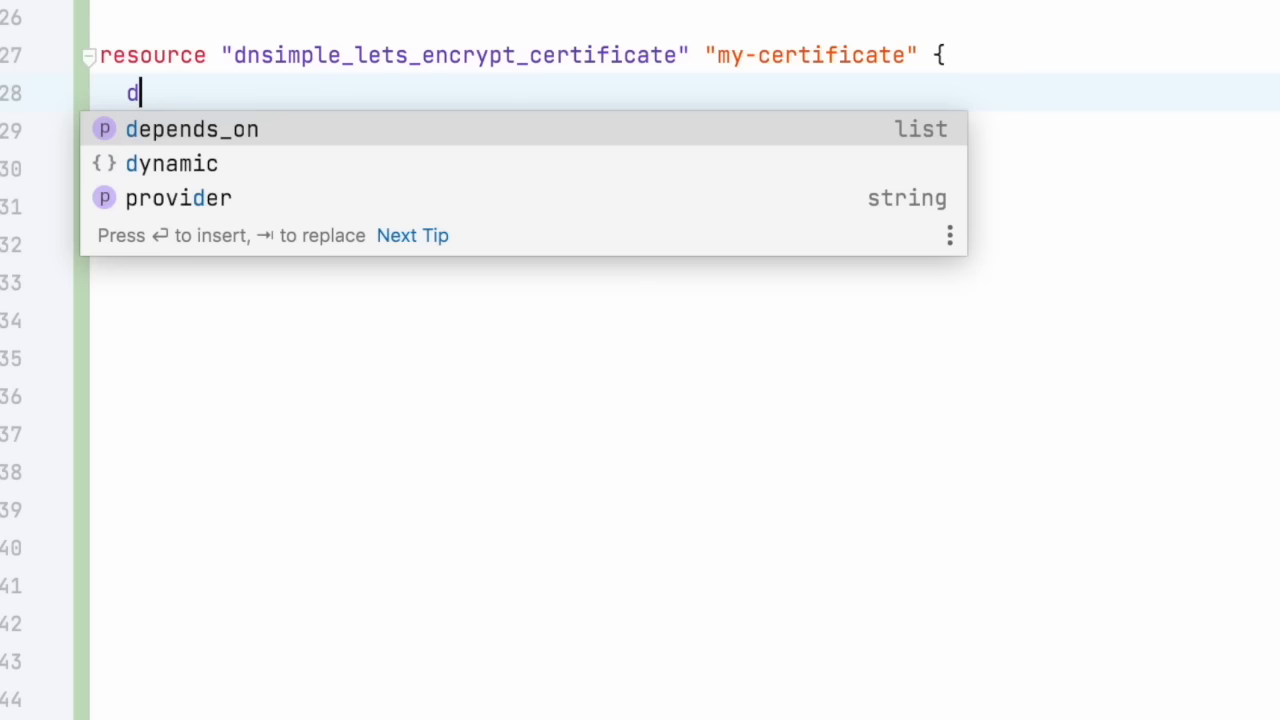
{"action": "type", "text": "omain_id ="}
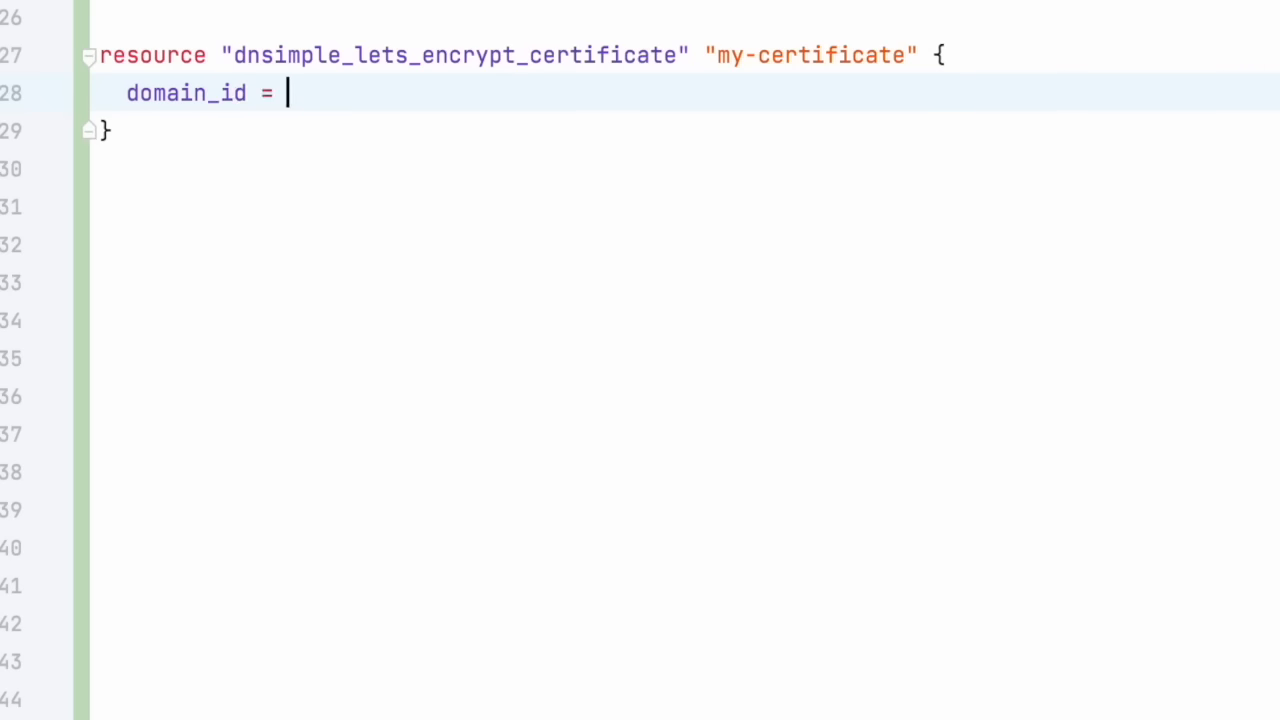
{"action": "type", "text": "\"example\""}
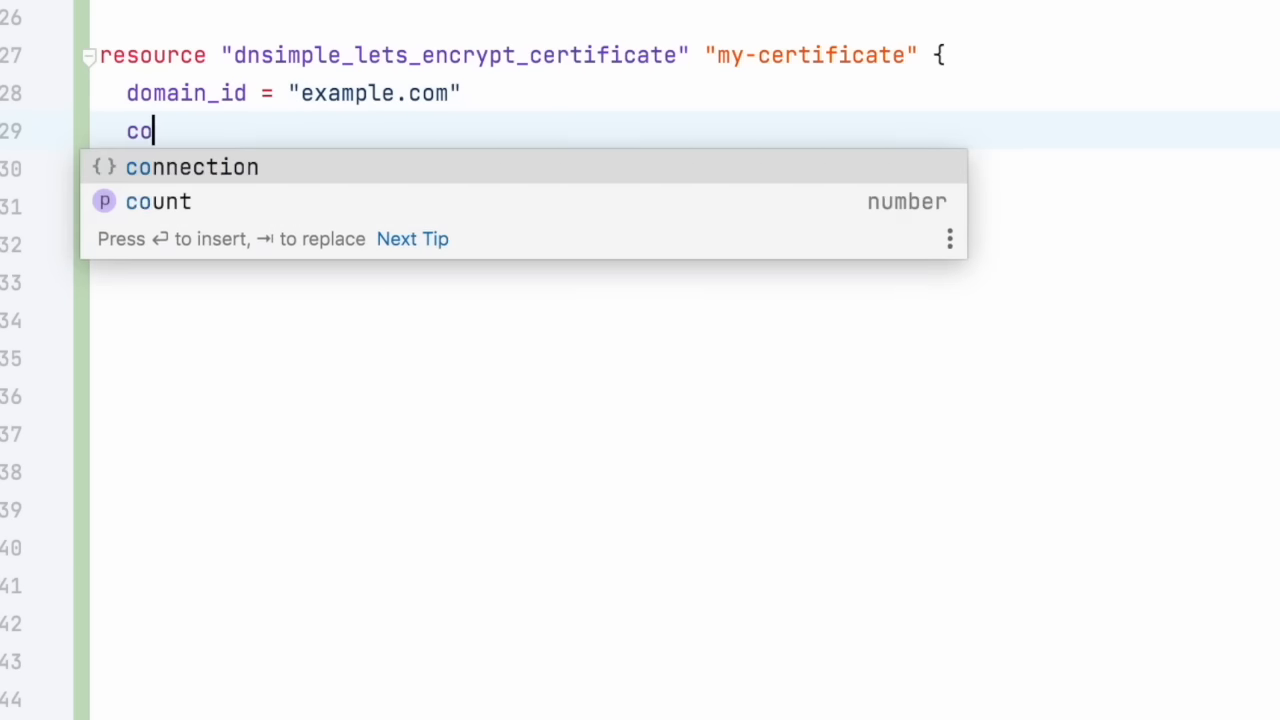
Set contact_id 1312, auto_renew false and name "www", then begin another resource.
{"action": "type", "text": "ntact_id"}
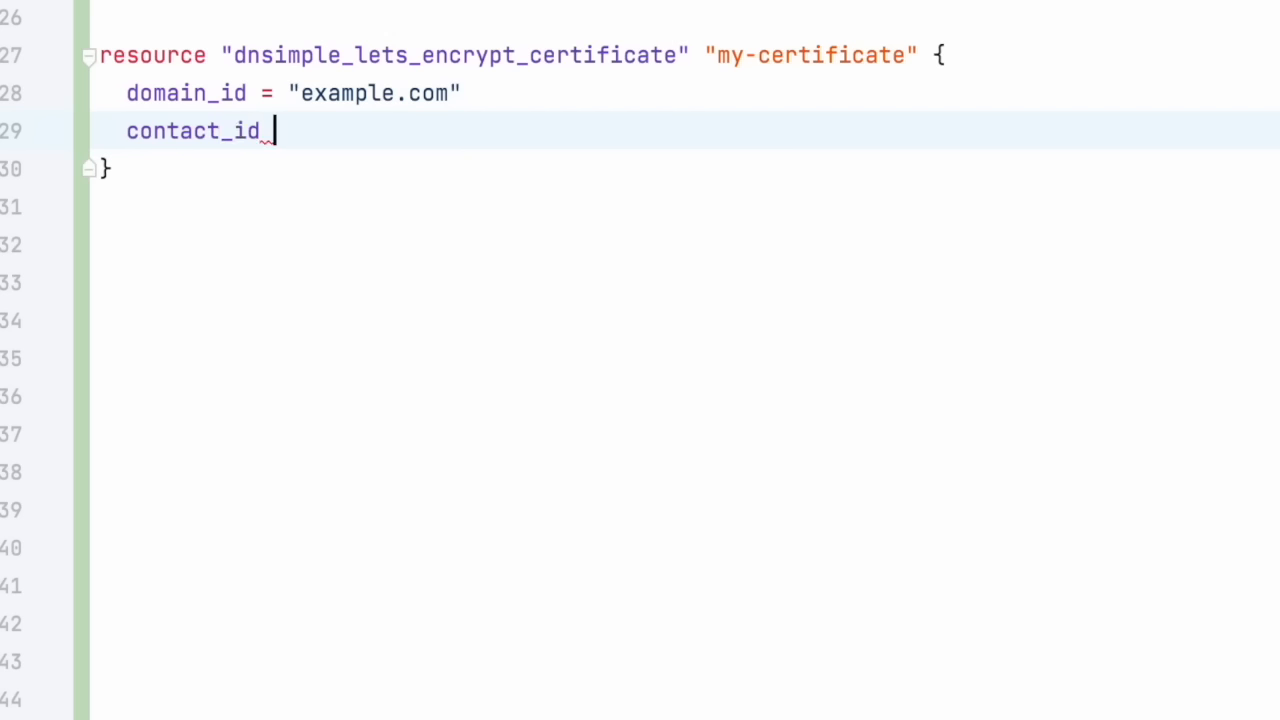
{"action": "type", "text": "= 1312"}
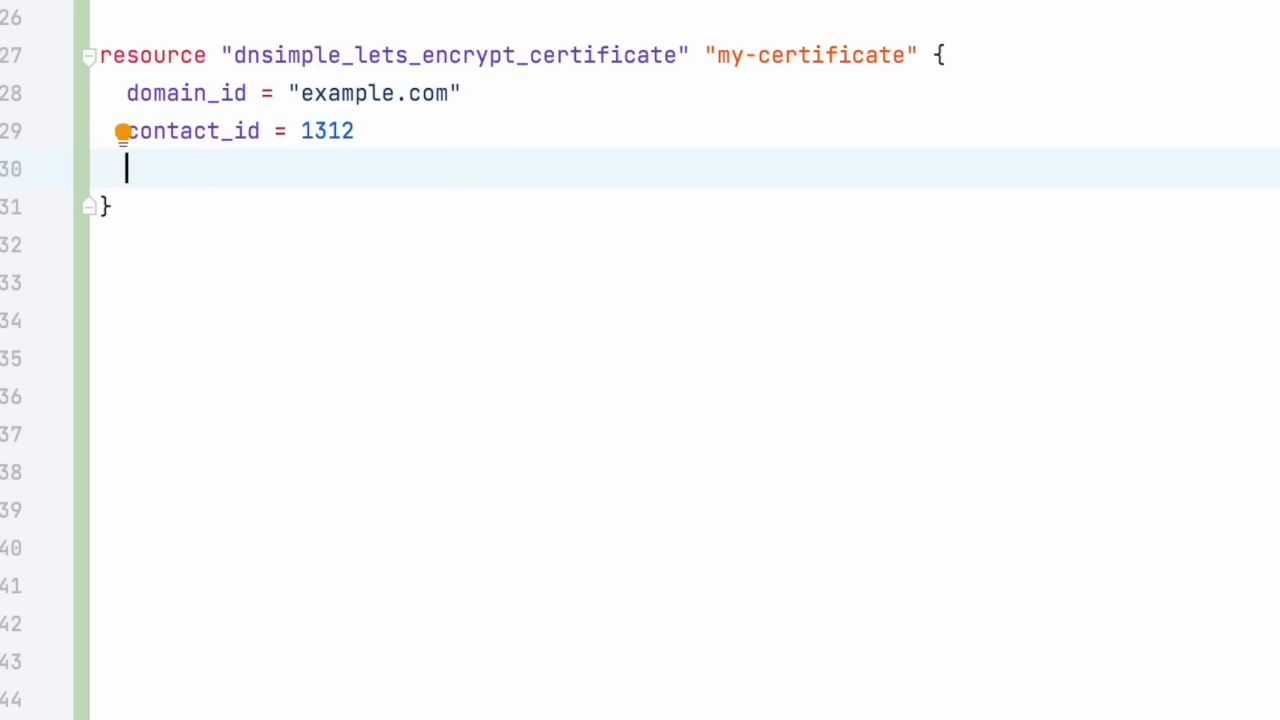
{"action": "type", "text": "auto_"}
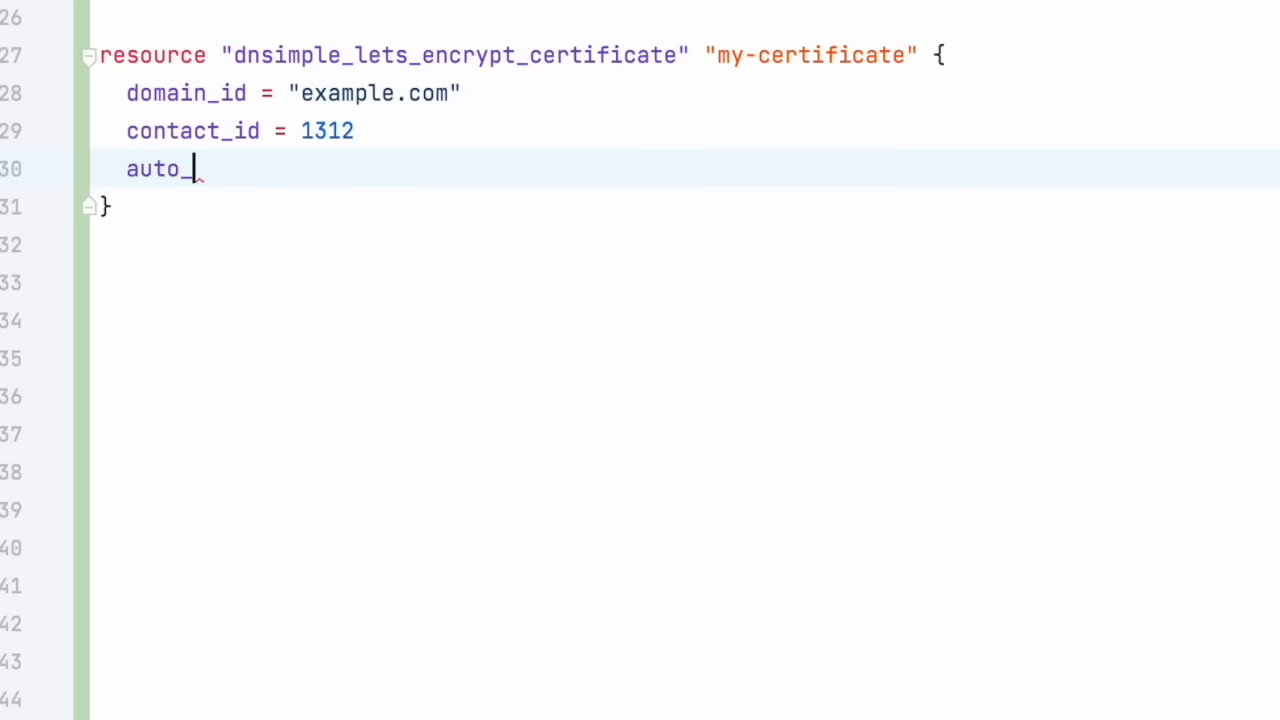
{"action": "type", "text": "renew ="}
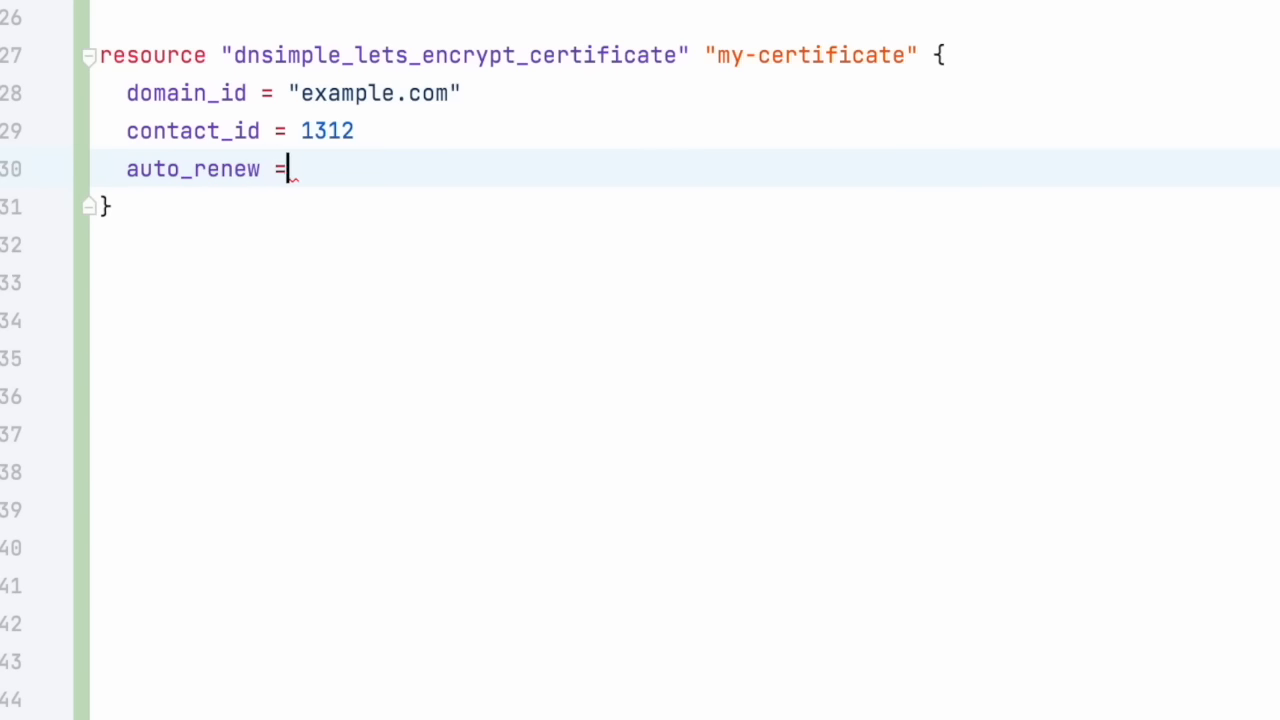
{"action": "type", "text": "false"}
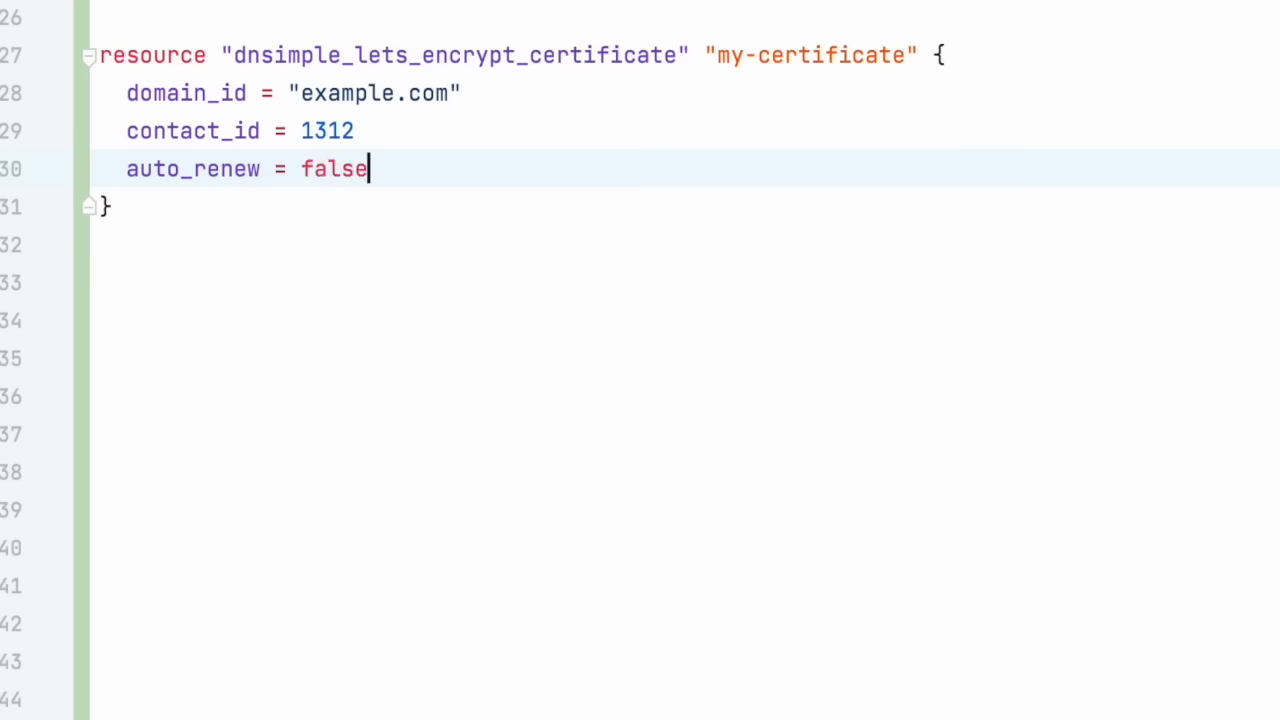
{"action": "type", "text": "name_"}
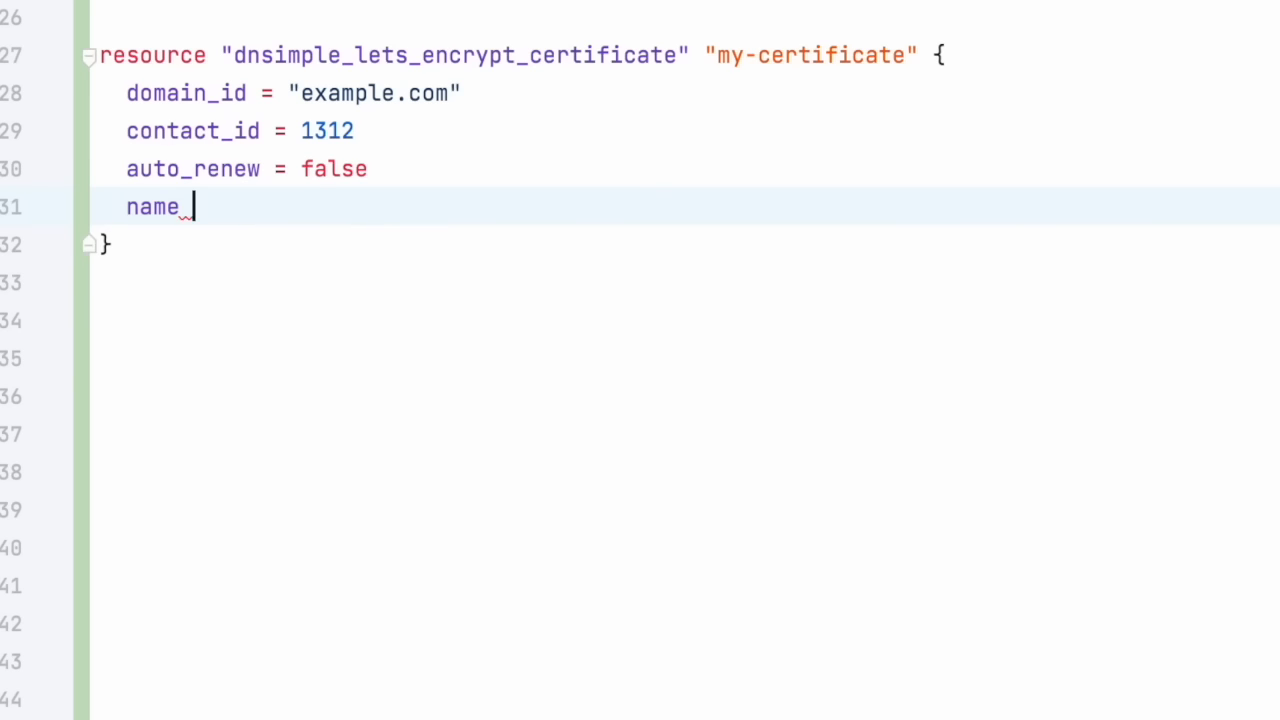
{"action": "type", "text": "= \"w\""}
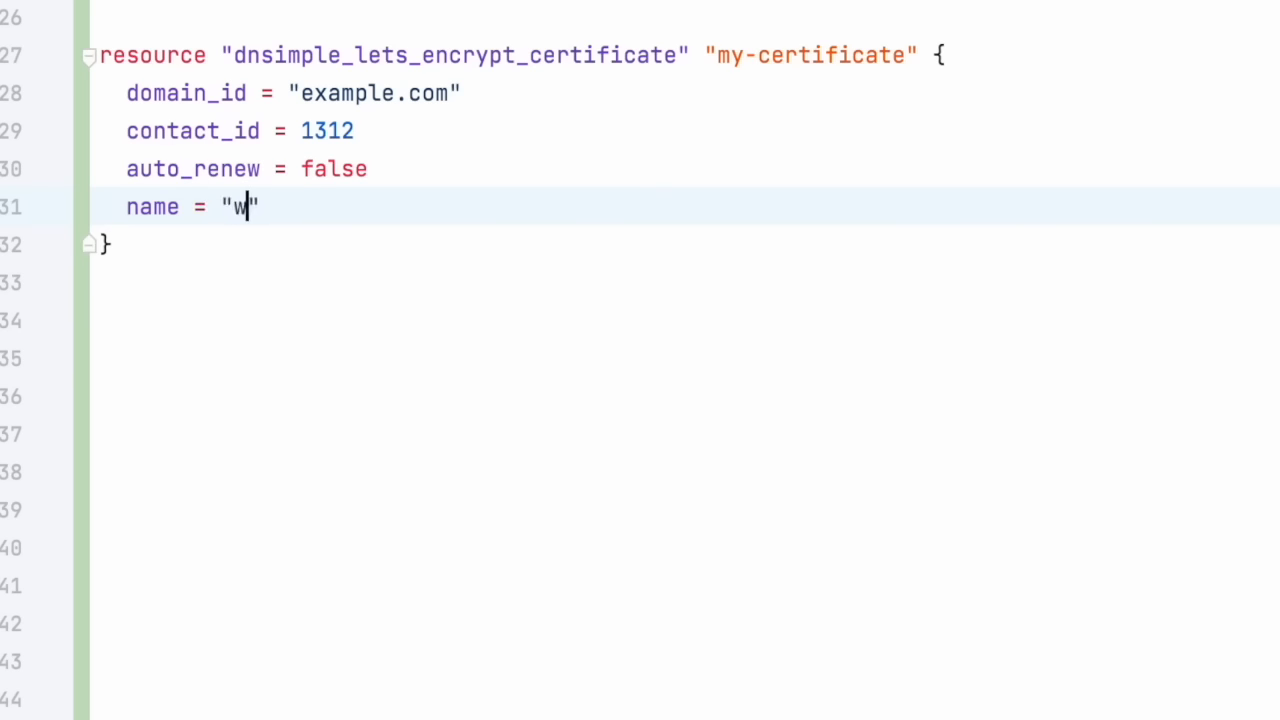
{"action": "type", "text": "ww"}
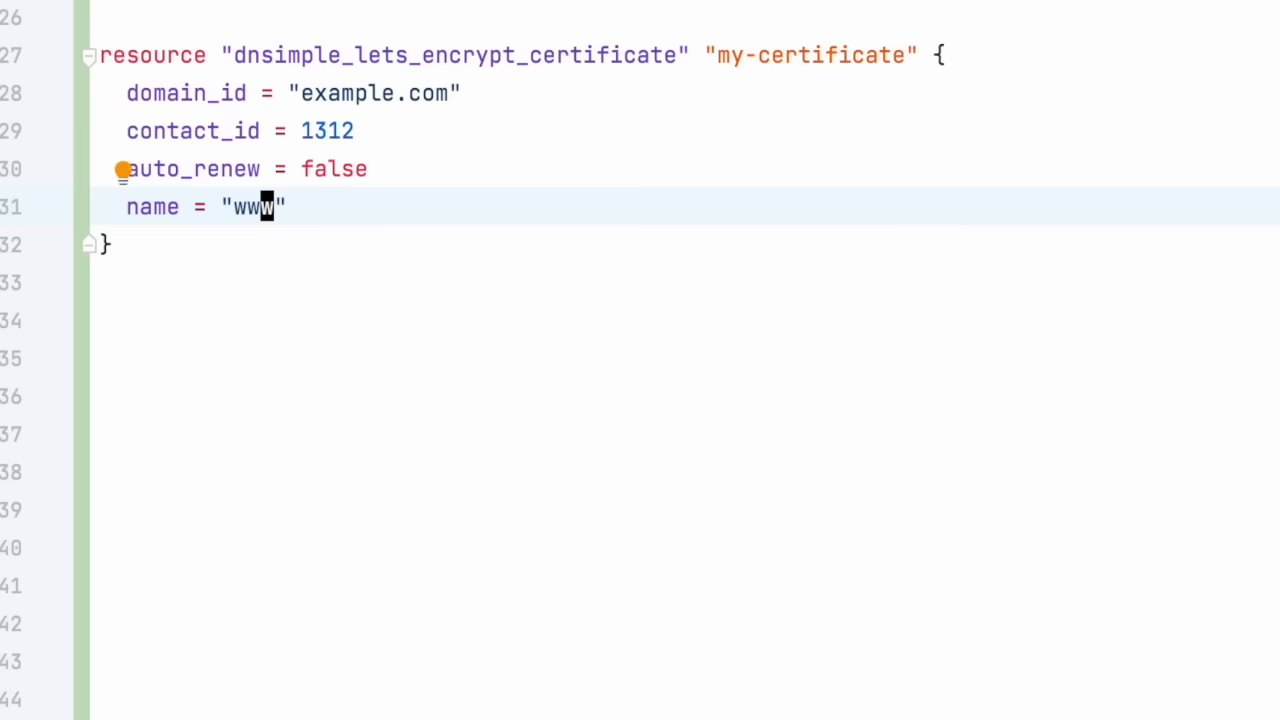
{"action": "type", "text": "resource \"dnsimple_"}
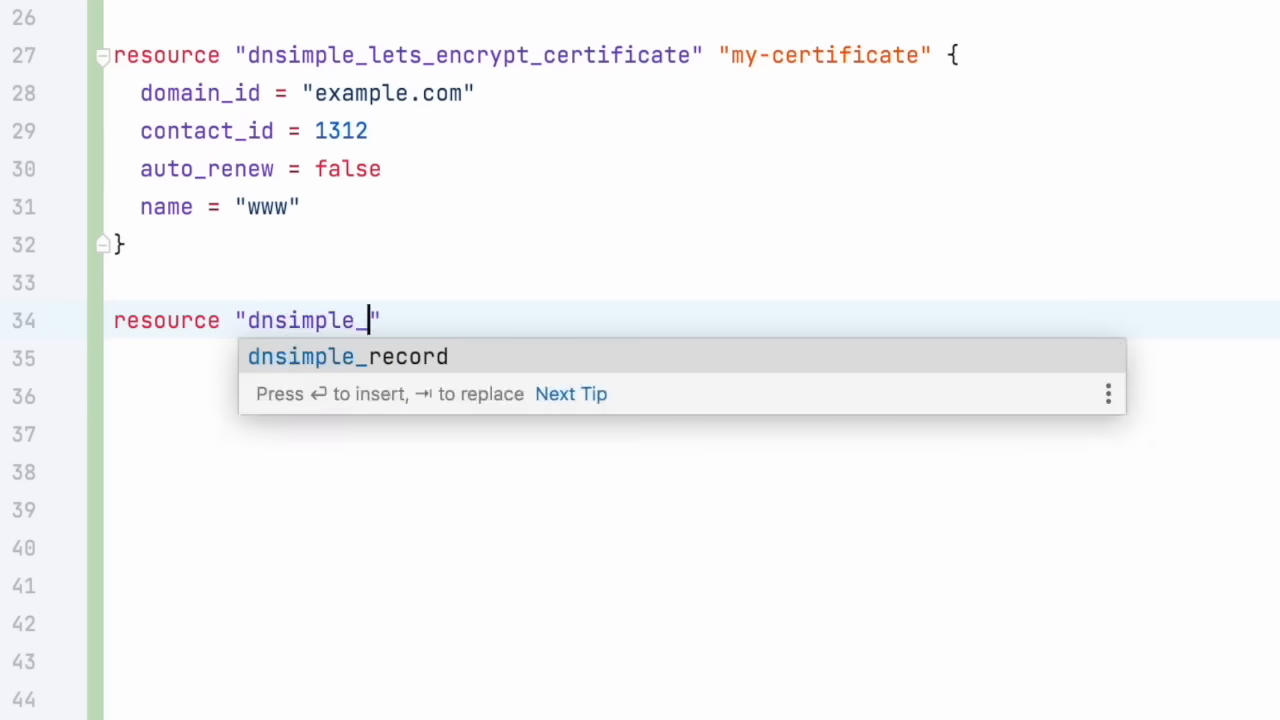
{"action": "type", "text": "zone_record"}
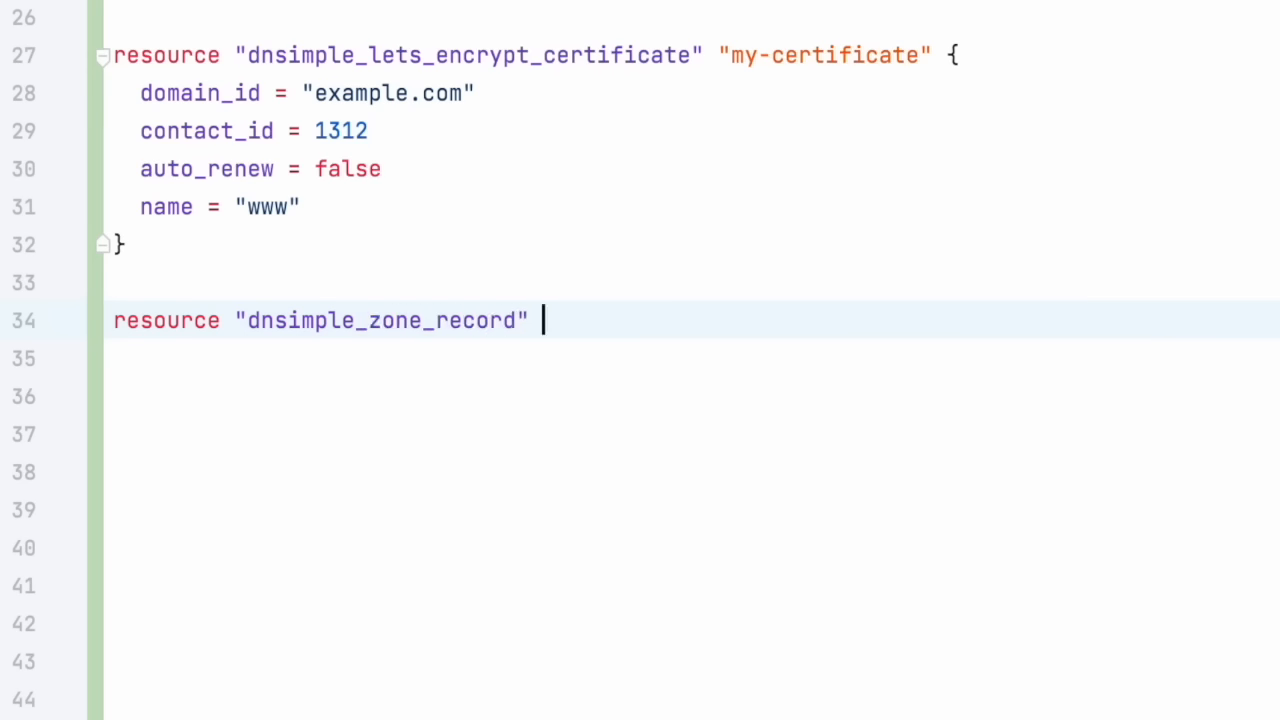
{"action": "type", "text": "\"example-e\""}
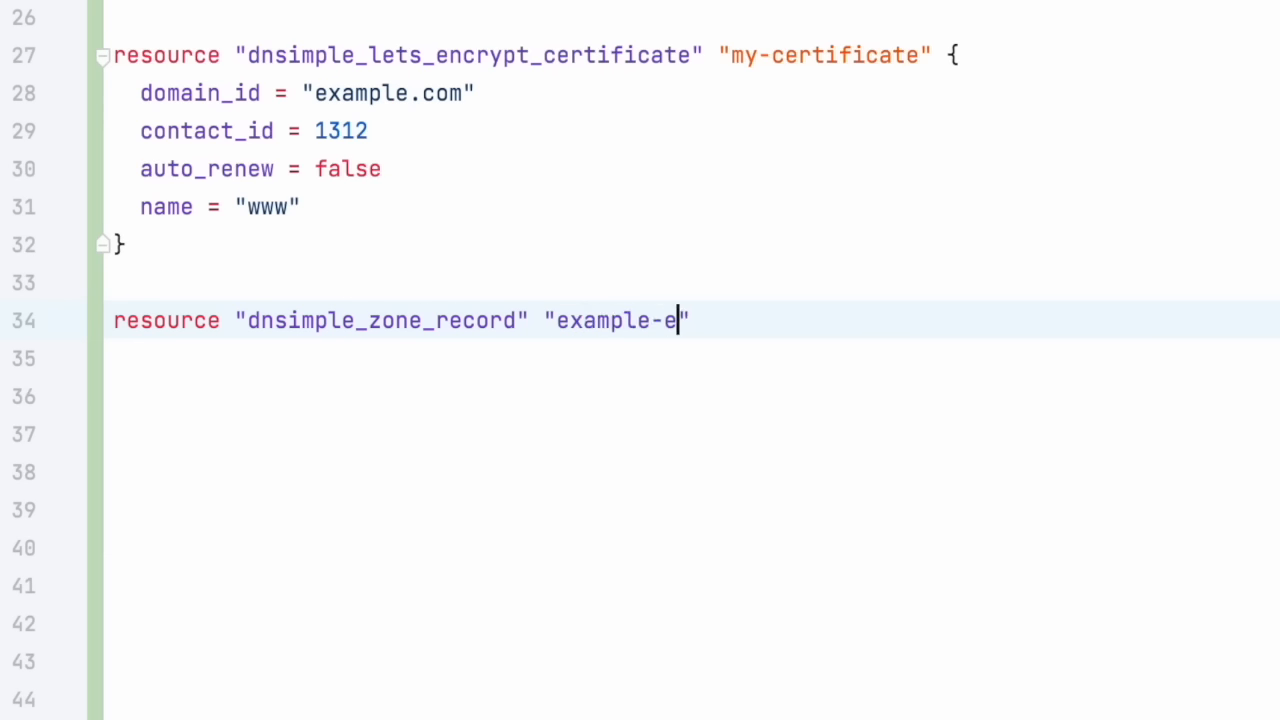
{"action": "type", "text": "mail\" {"}
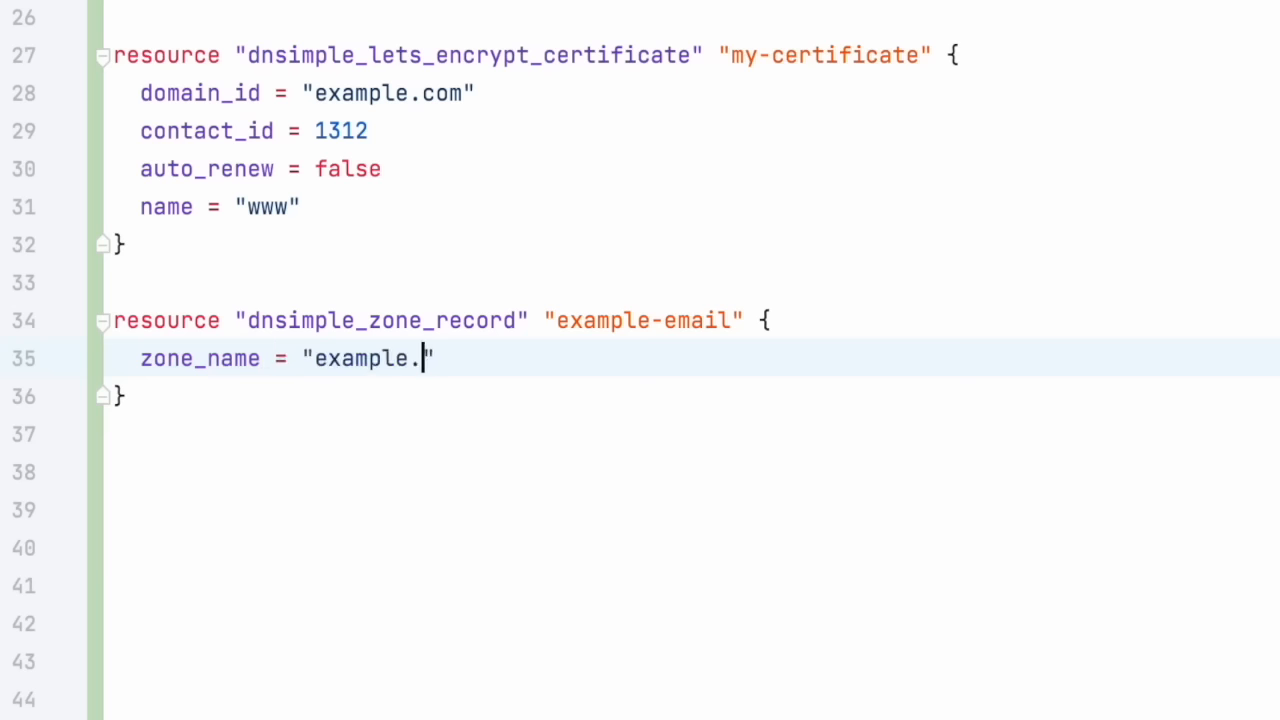
{"action": "type", "text": "com\""}
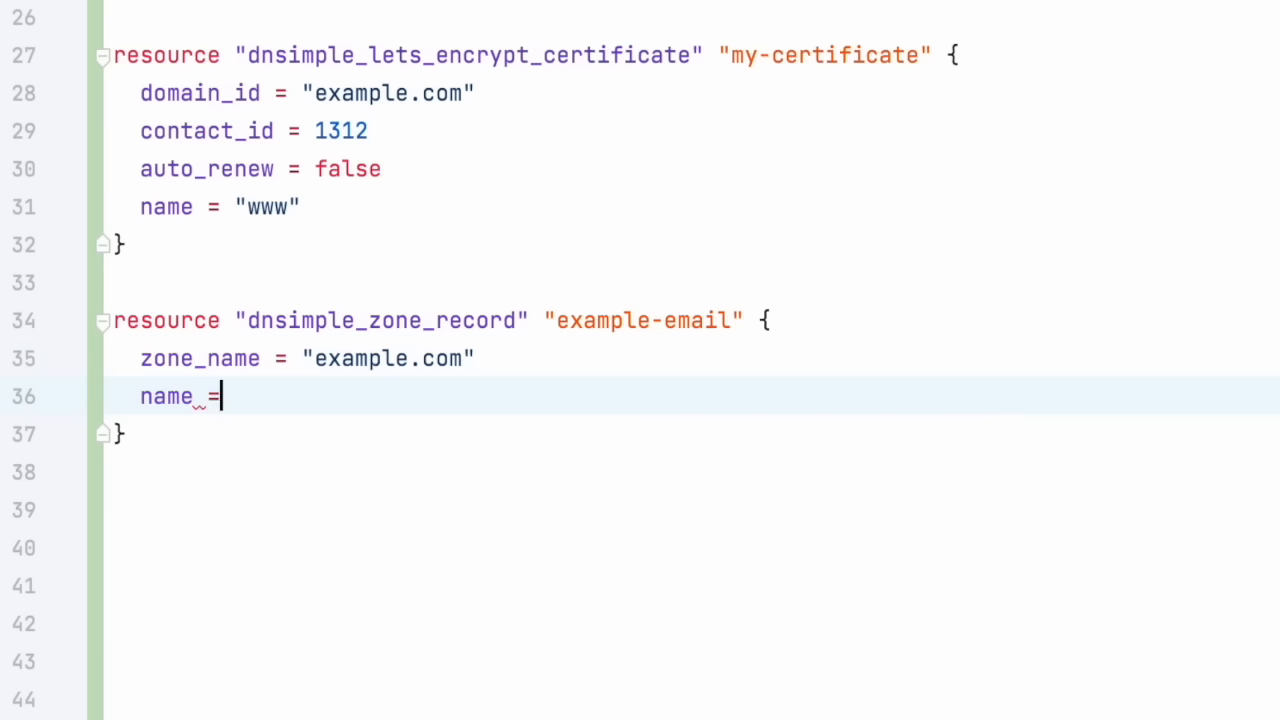
{"action": "type", "text": "\"mailserver\""}
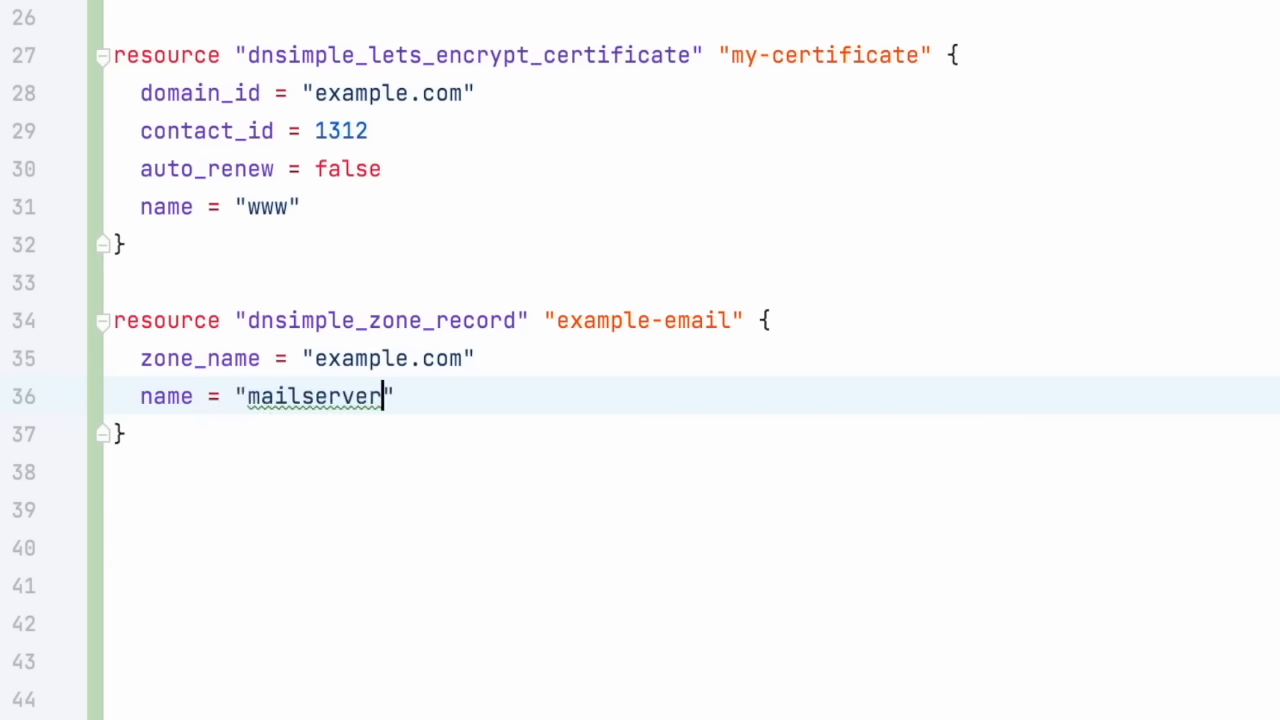
{"action": "key", "text": "Enter"}
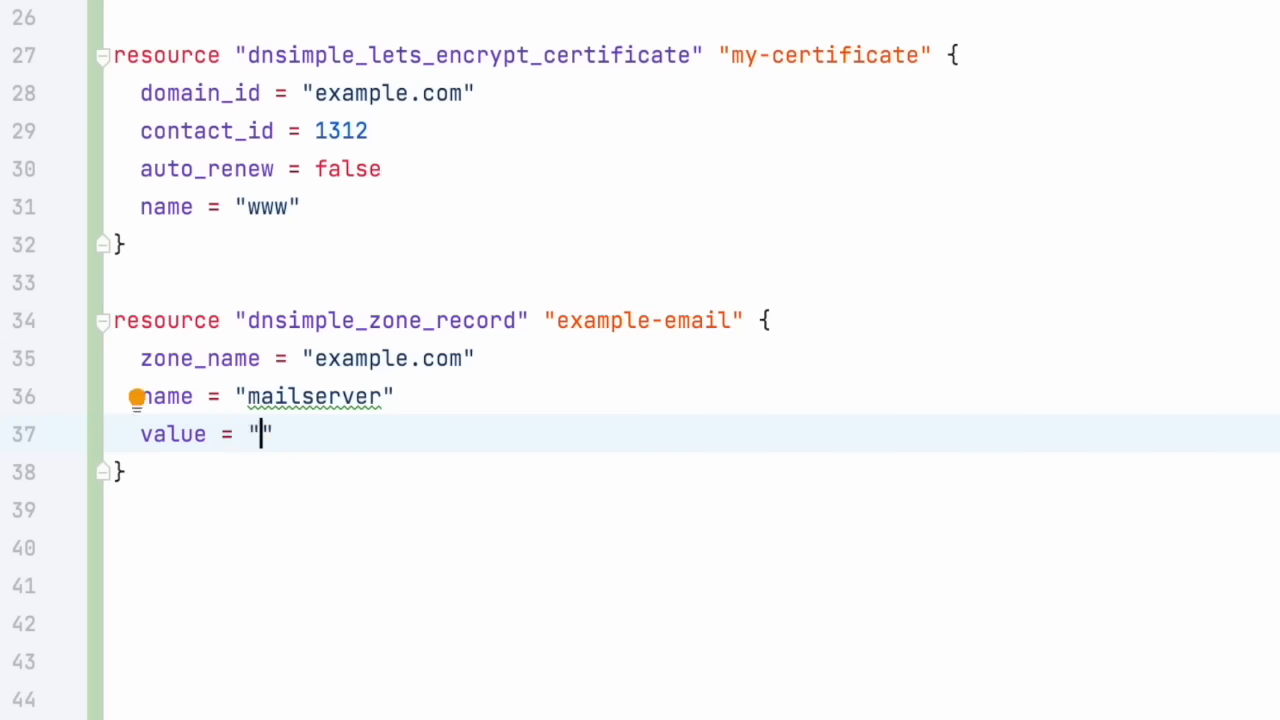
{"action": "type", "text": "https://mymail"}
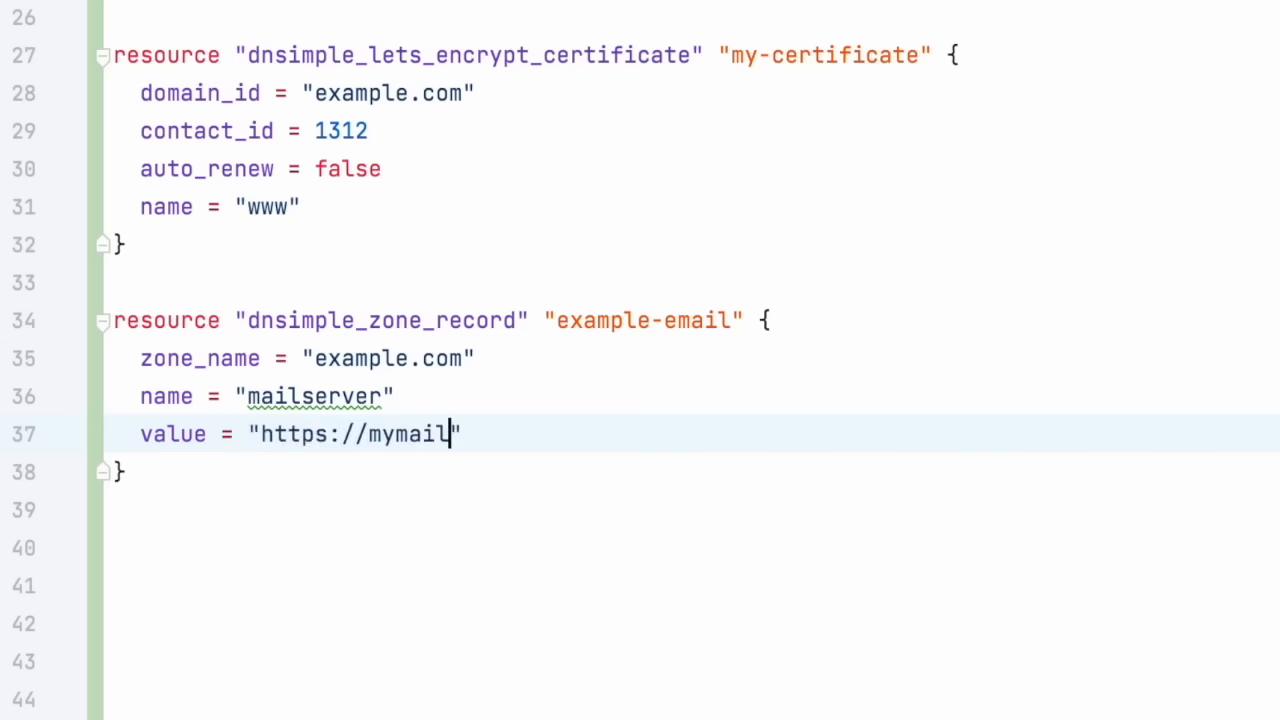
{"action": "type", "text": "server.com"}
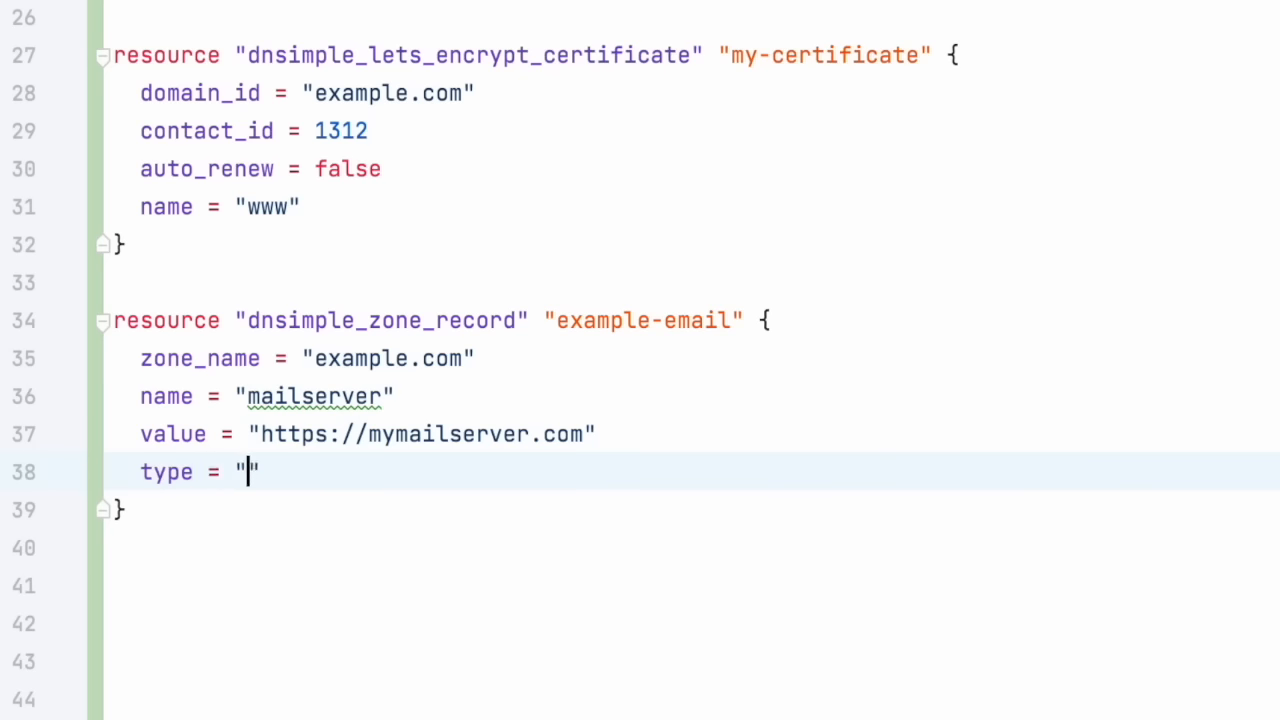
{"action": "type", "text": "MX"}
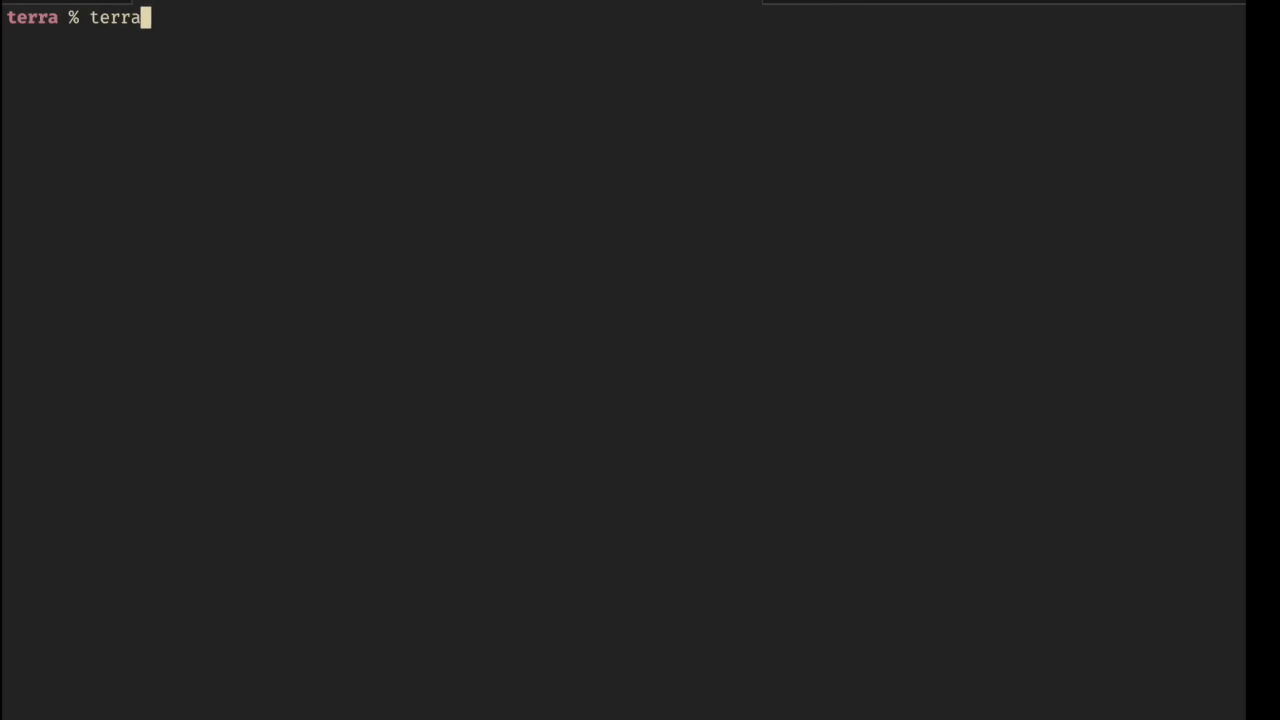
Run terraform validate to confirm the configuration is valid, then begin typing terraform plan.
{"action": "type", "text": "form"}
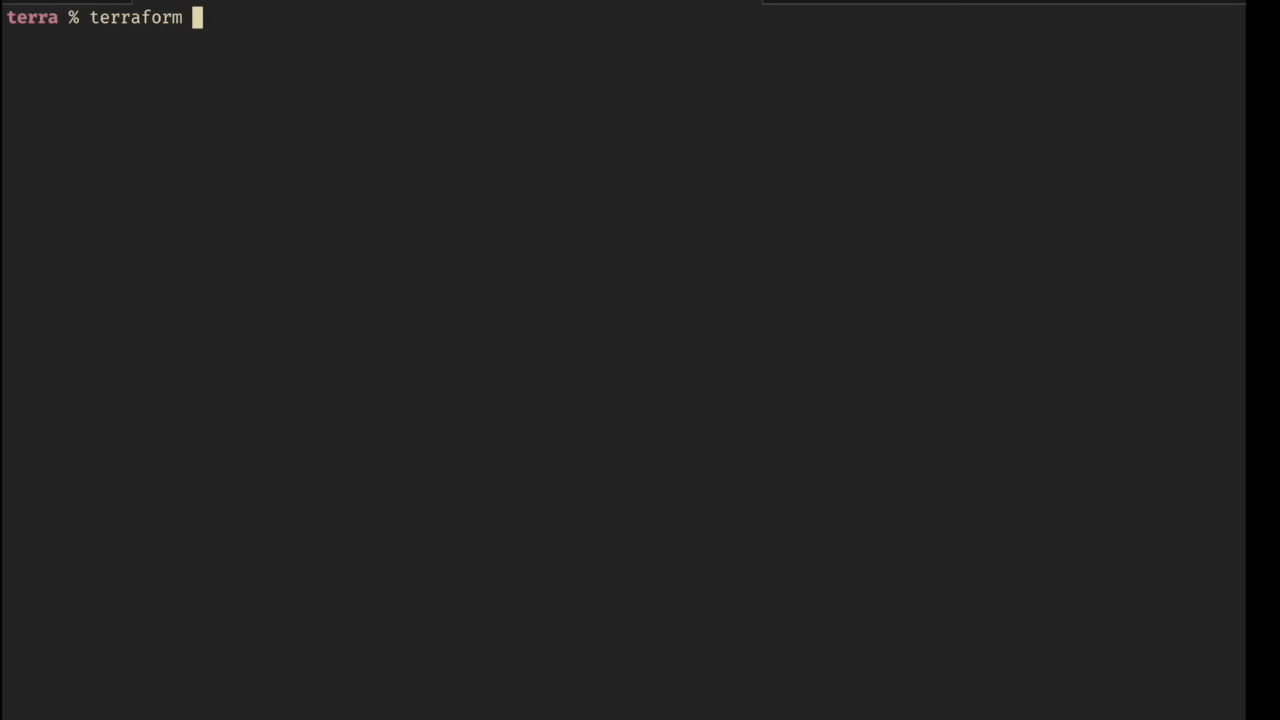
{"action": "type", "text": "validate"}
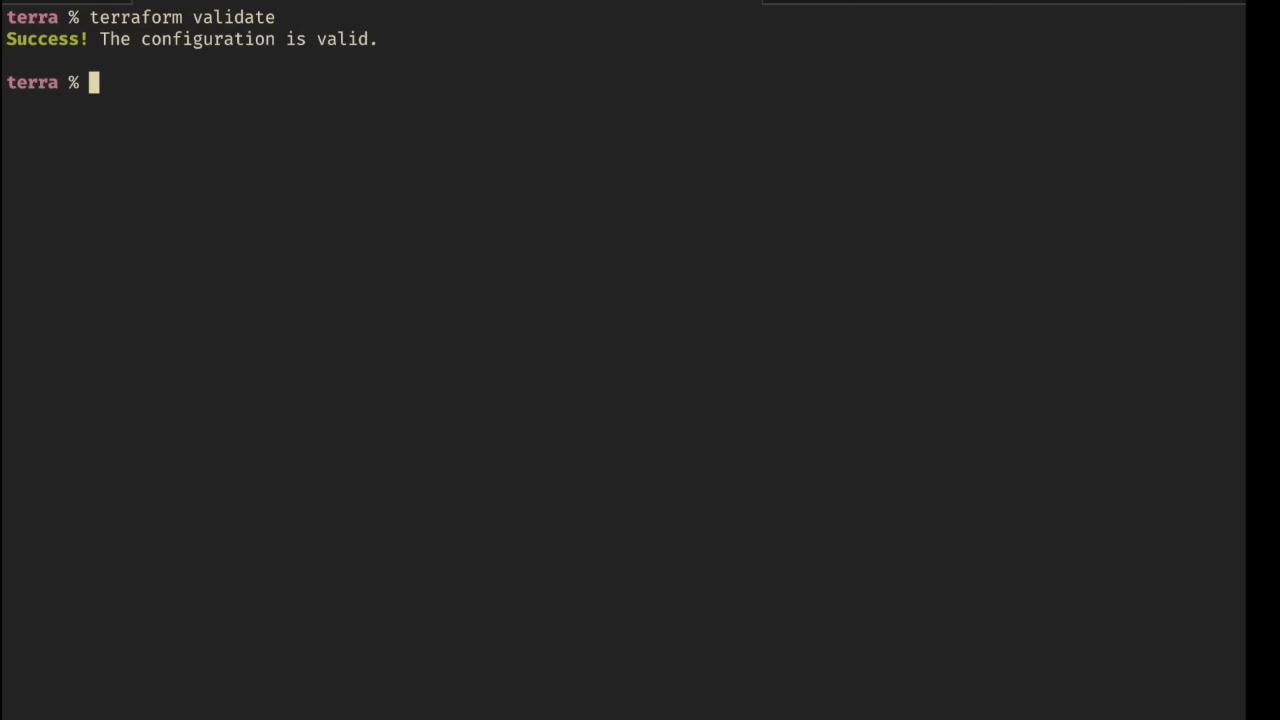
{"action": "type", "text": "terrafor"}
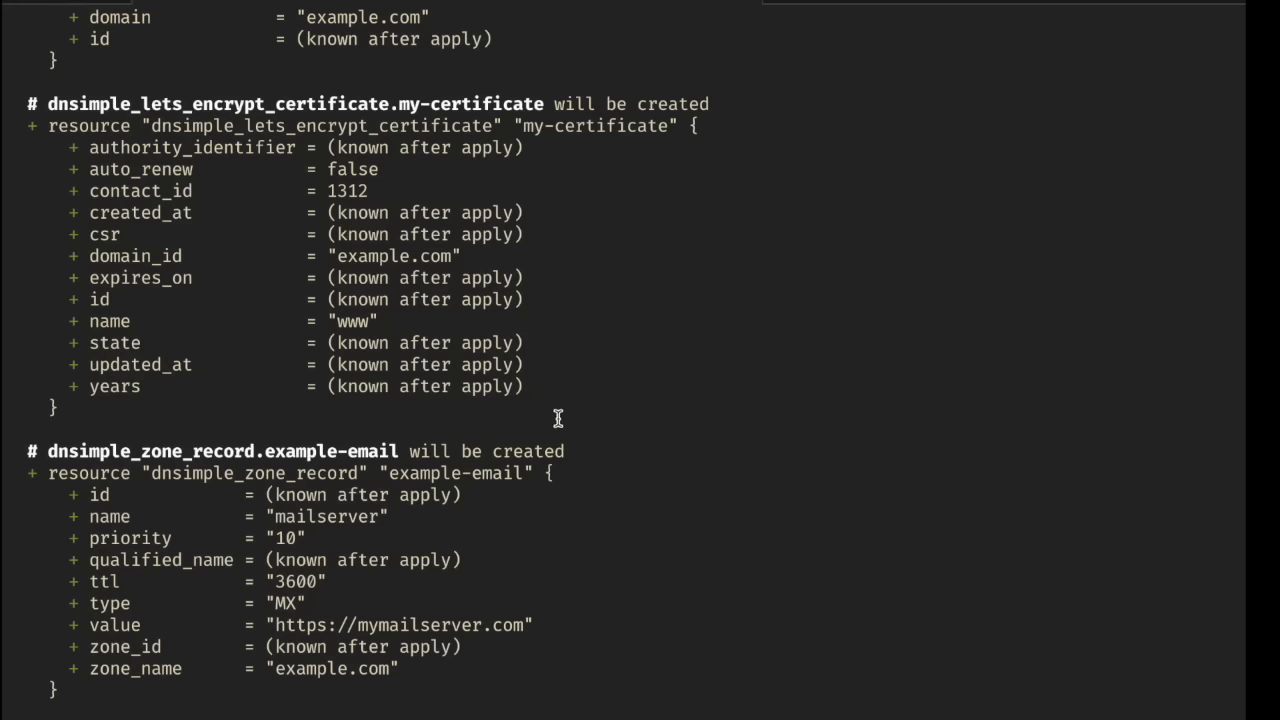
Scroll through the terraform plan output to review the resources to be created.
{"action": "scroll", "scroll_direction": "down", "scroll_amount": 3}
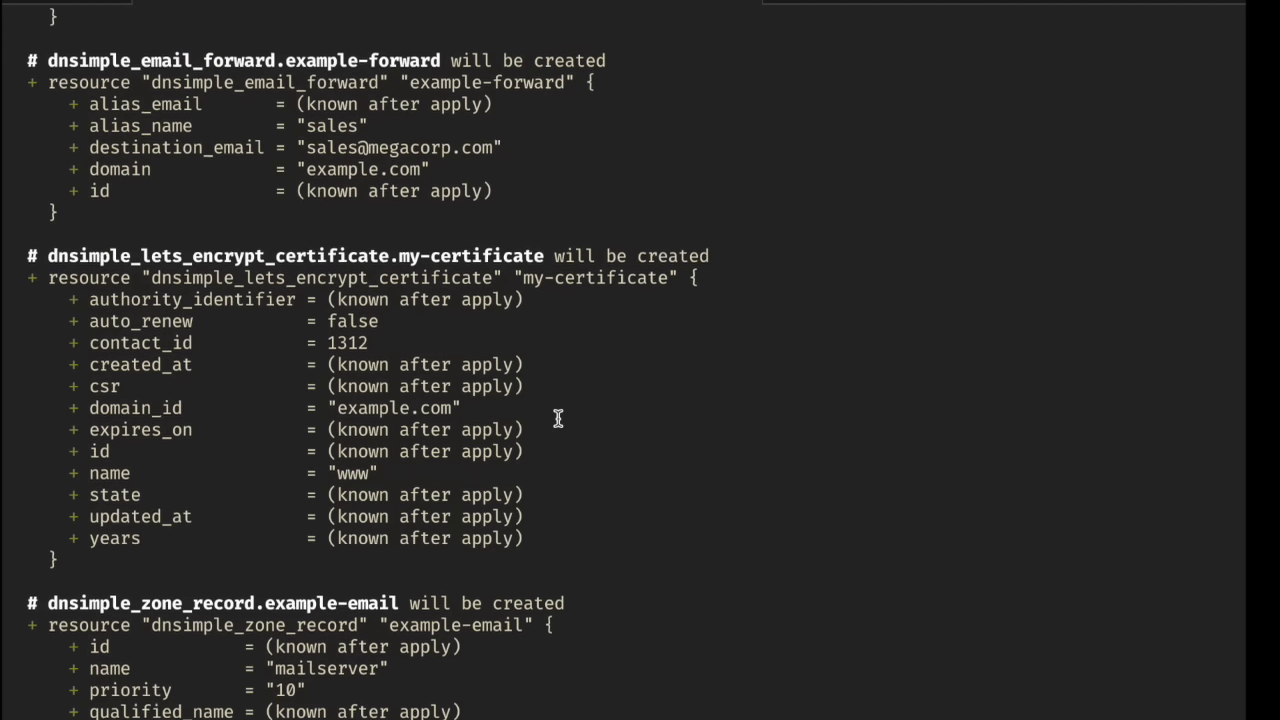
{"action": "scroll", "scroll_direction": "up", "scroll_amount": 3}
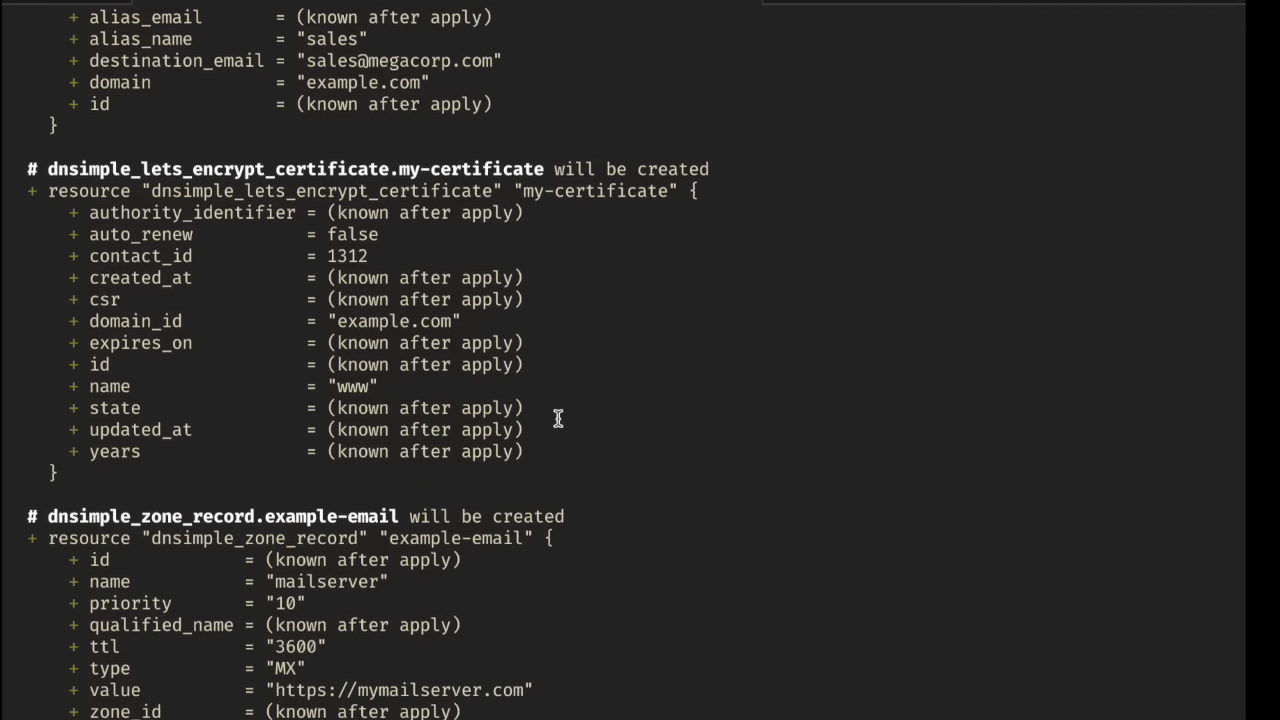
{"action": "scroll", "scroll_direction": "down", "scroll_amount": 3}
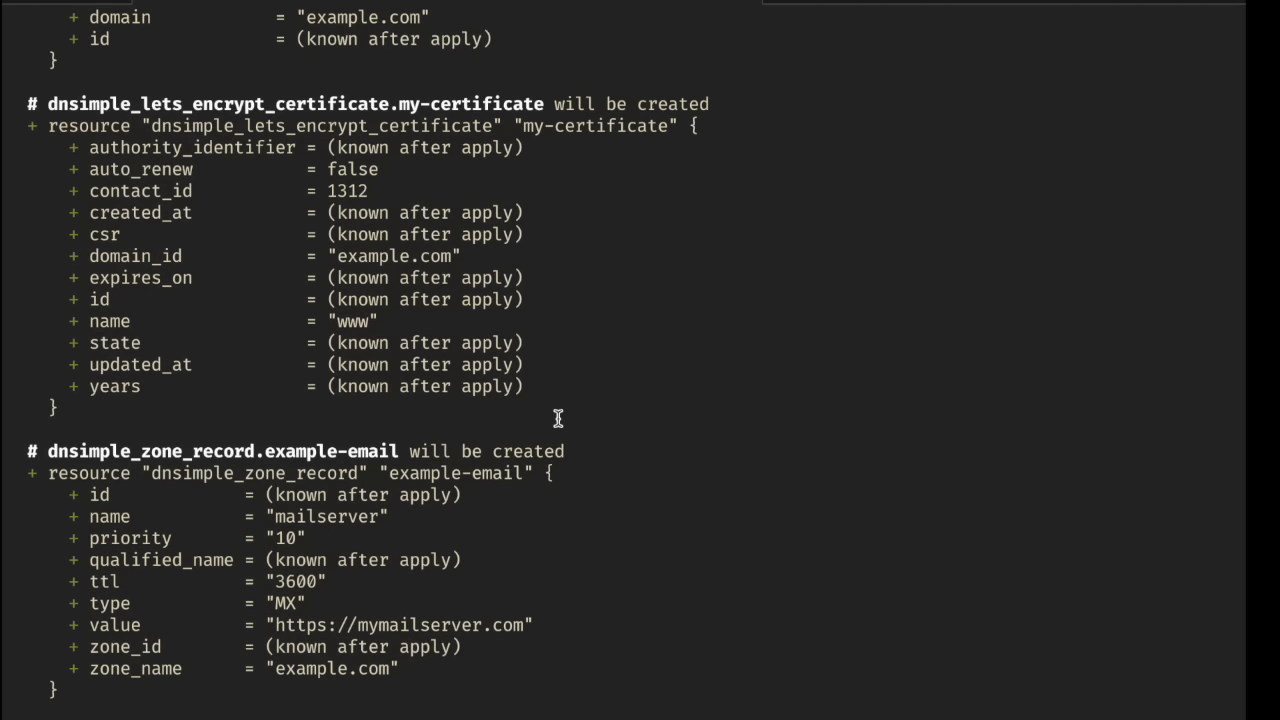